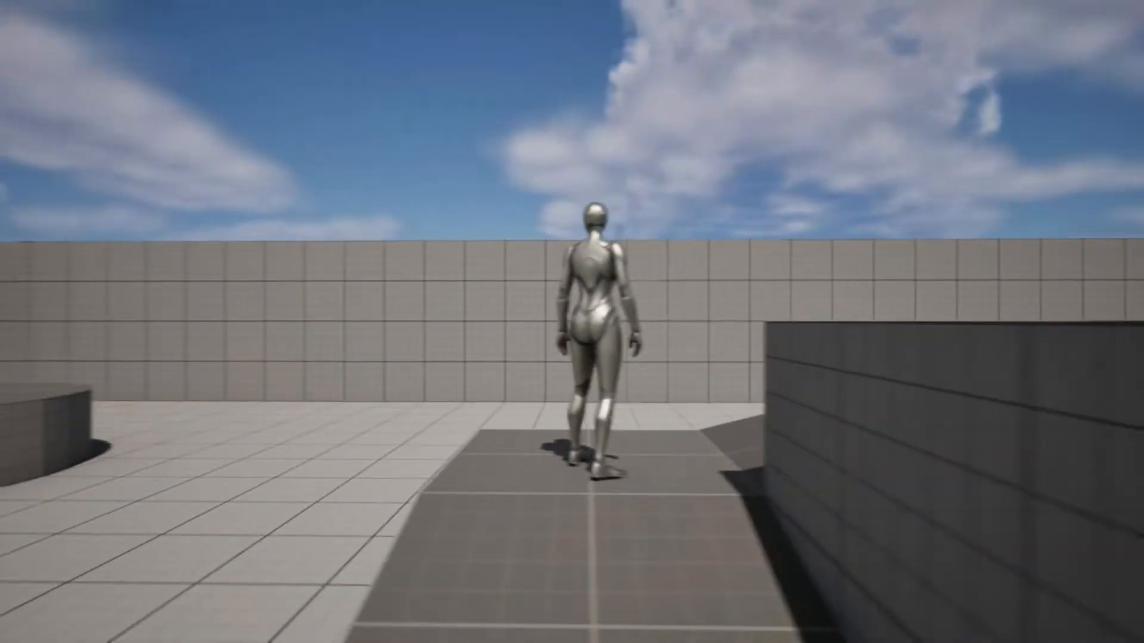
End the Play-In-Editor preview and return to editing ThirdPersonMap.
click(323, 46)
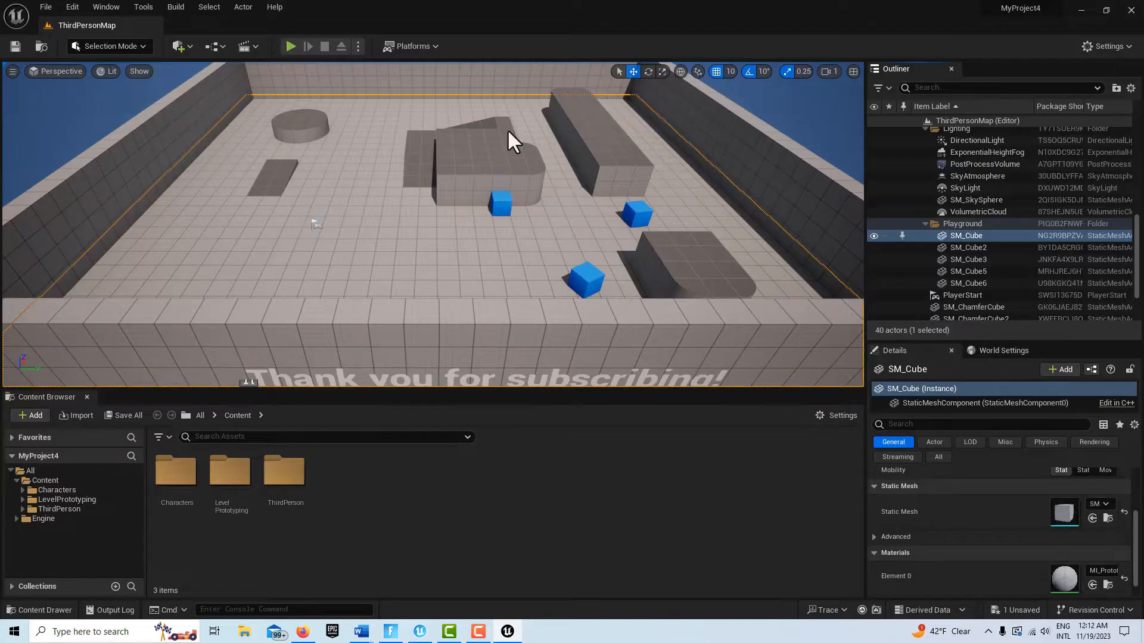
mouse_move(393, 485)
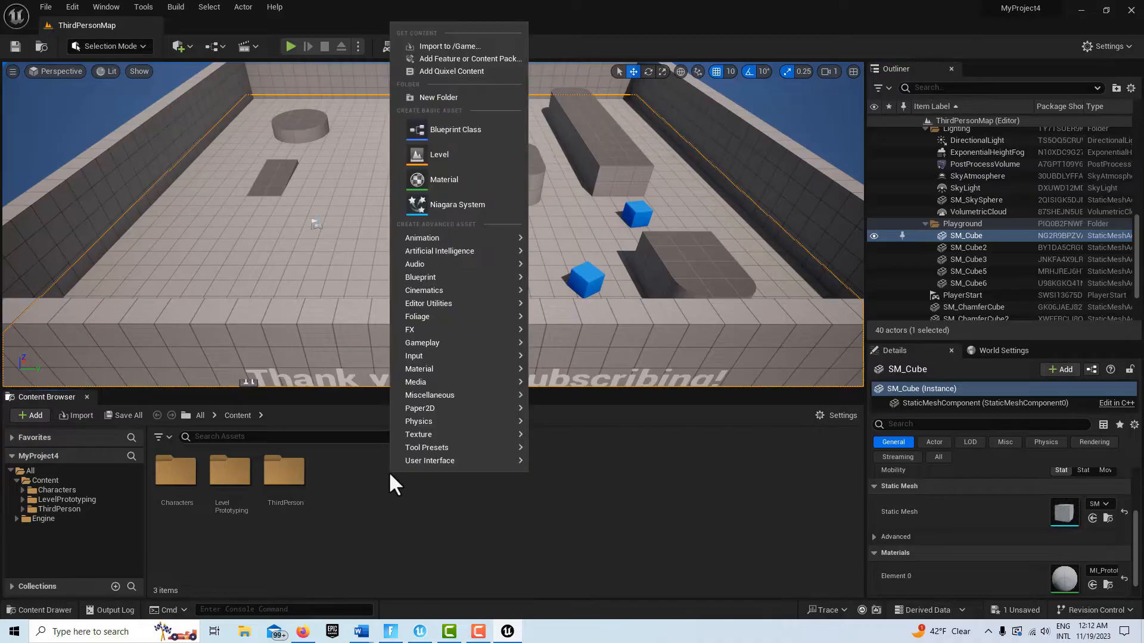
mouse_move(422, 238)
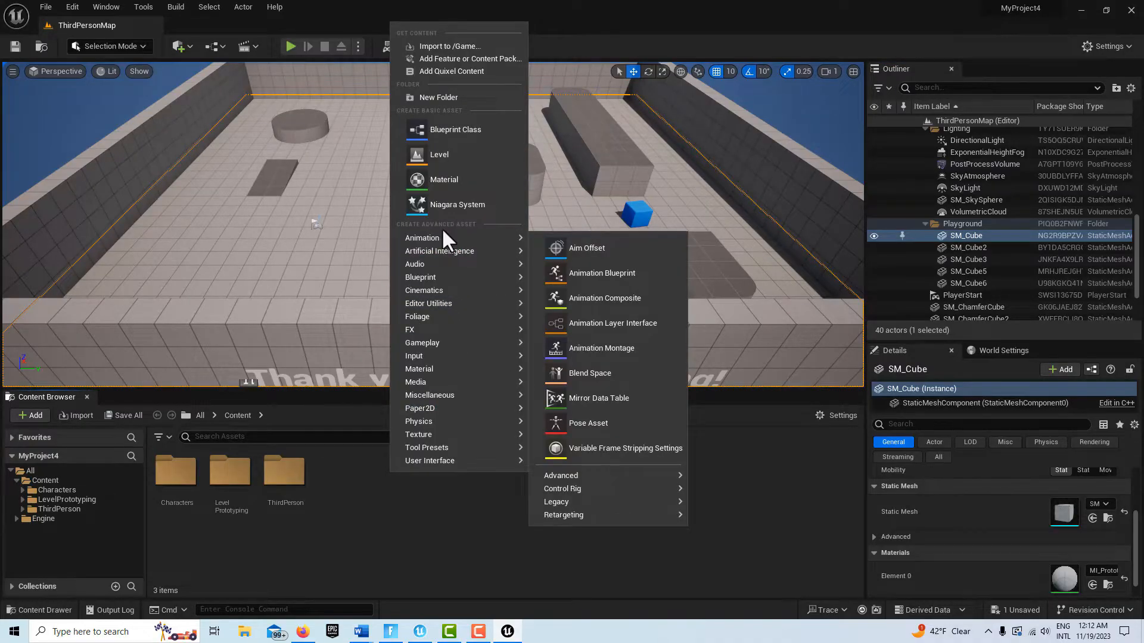
mouse_move(423, 289)
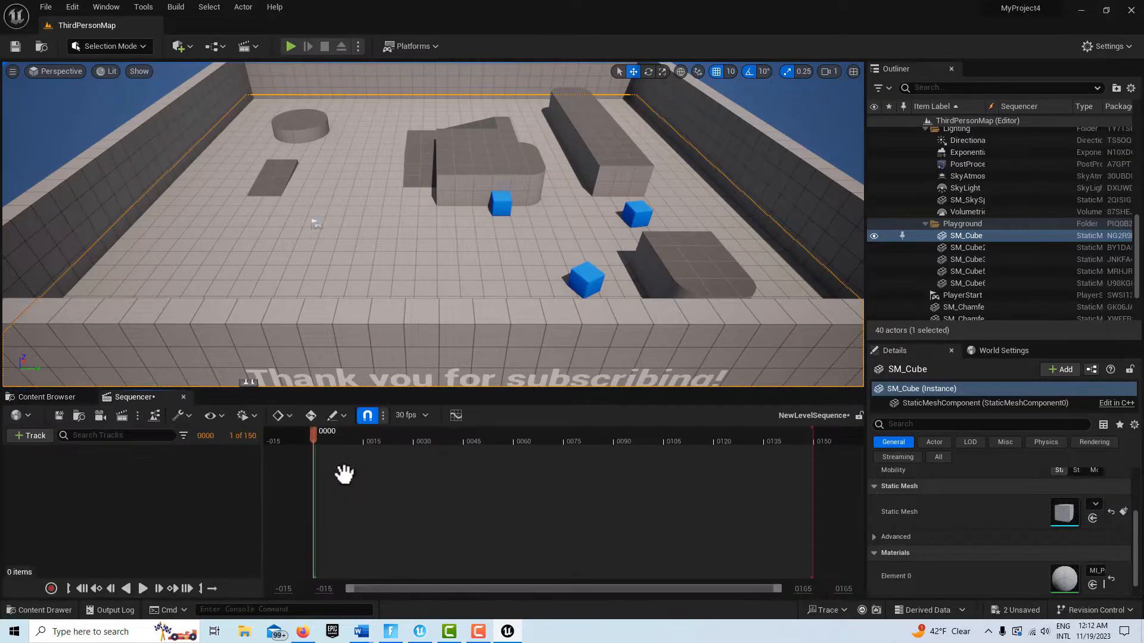
mouse_move(100, 416)
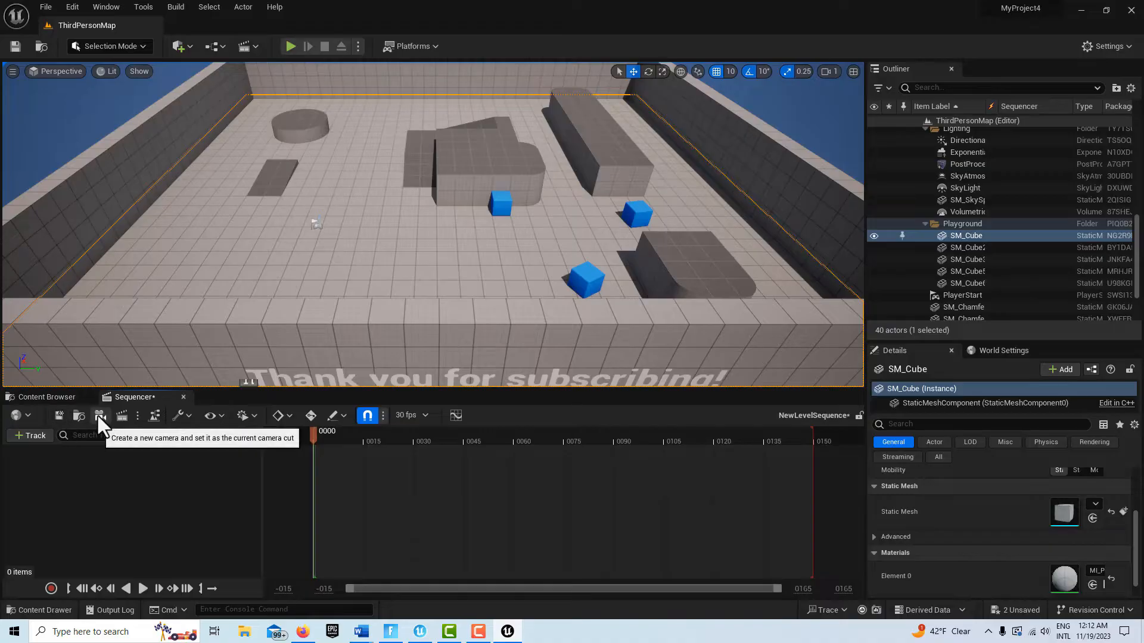
Create a camera-cut cine camera framing the ramp, with Current Aperture 22.0.
click(100, 415)
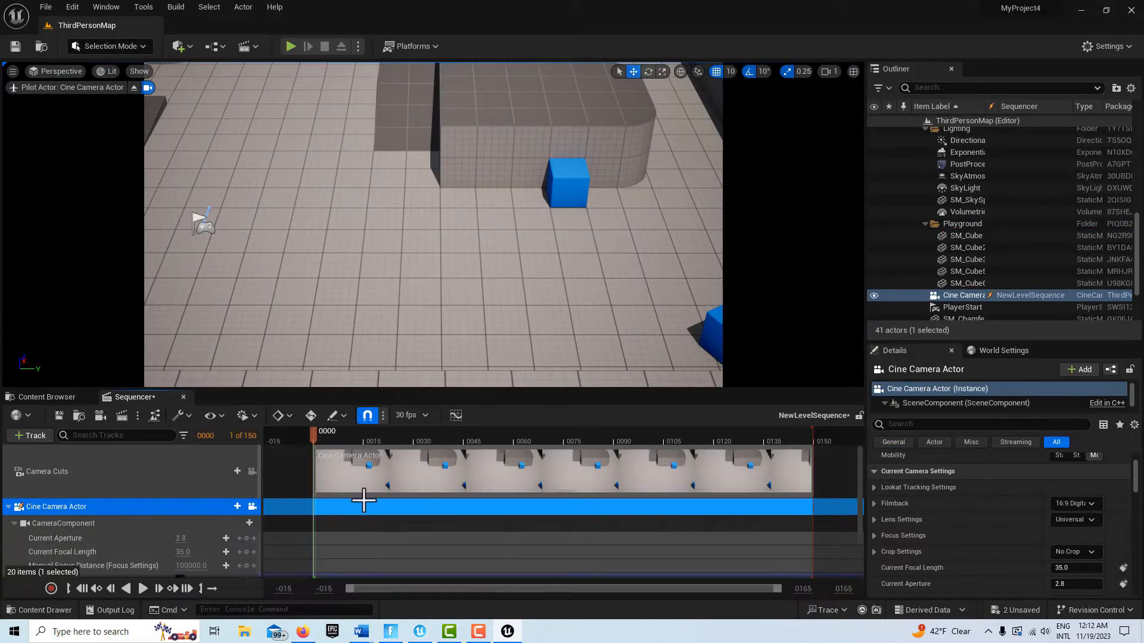
mouse_move(363, 497)
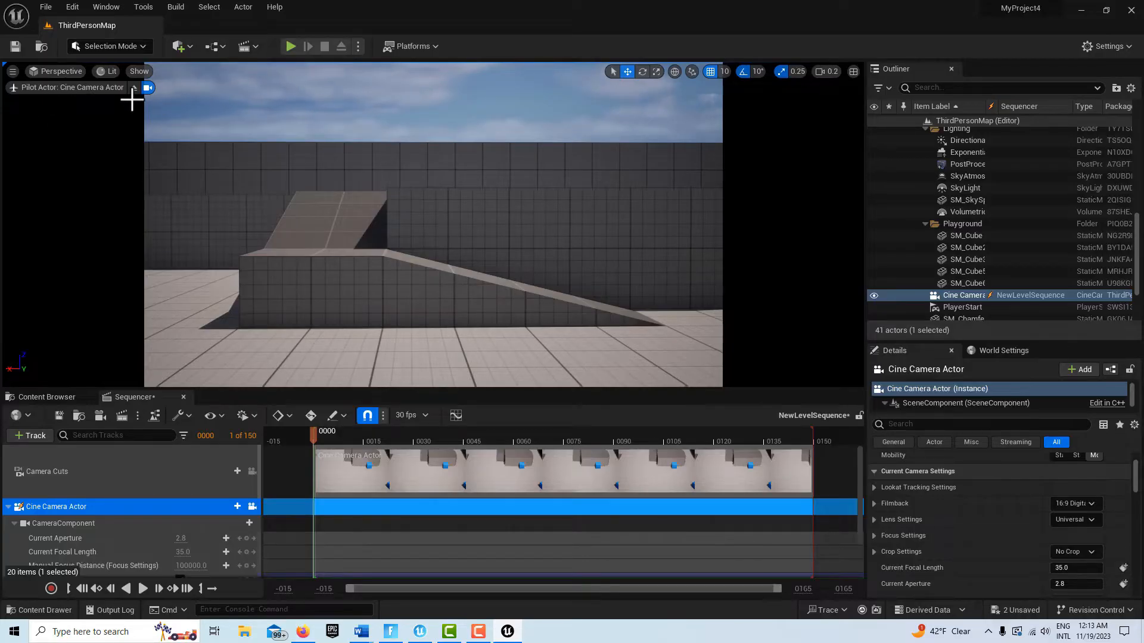
mouse_move(306, 298)
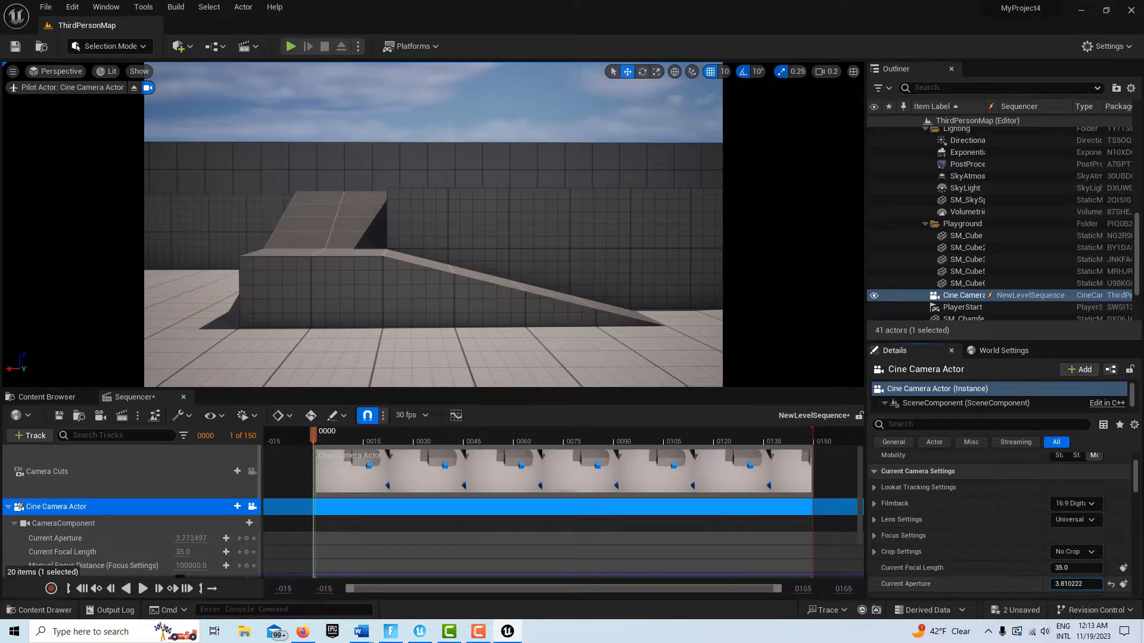
text(22.0)
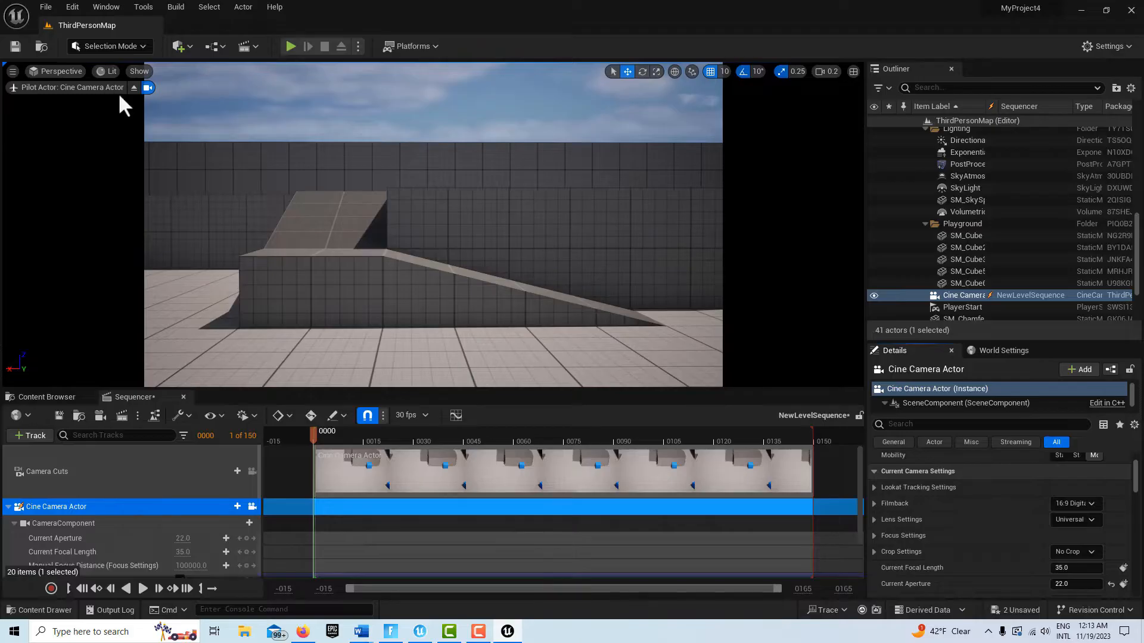
mouse_move(134, 88)
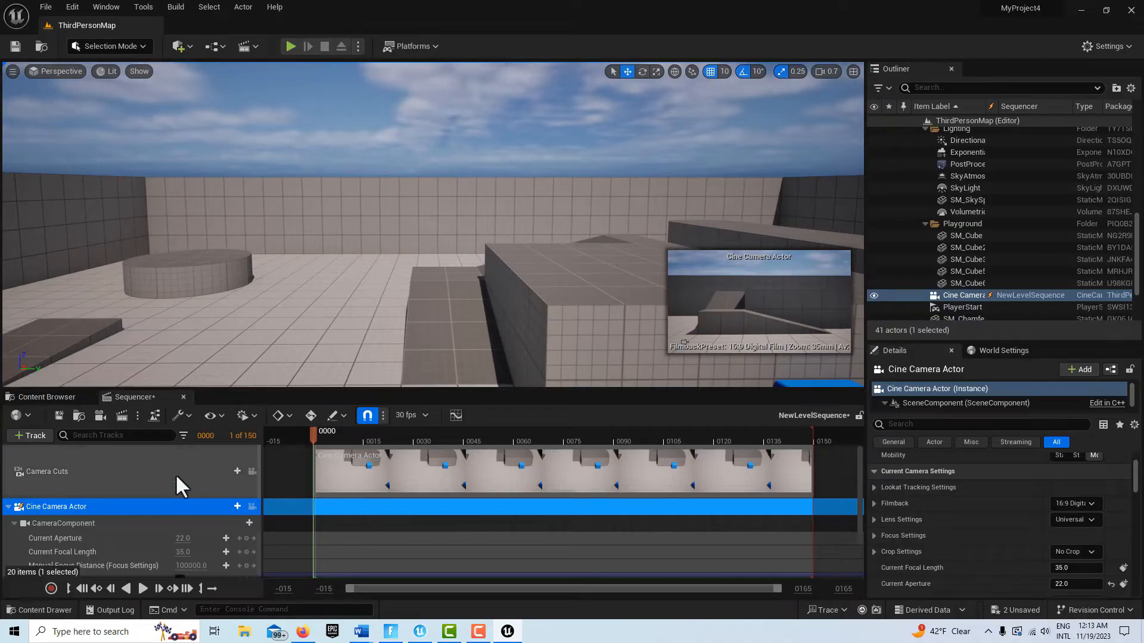
mouse_move(140, 518)
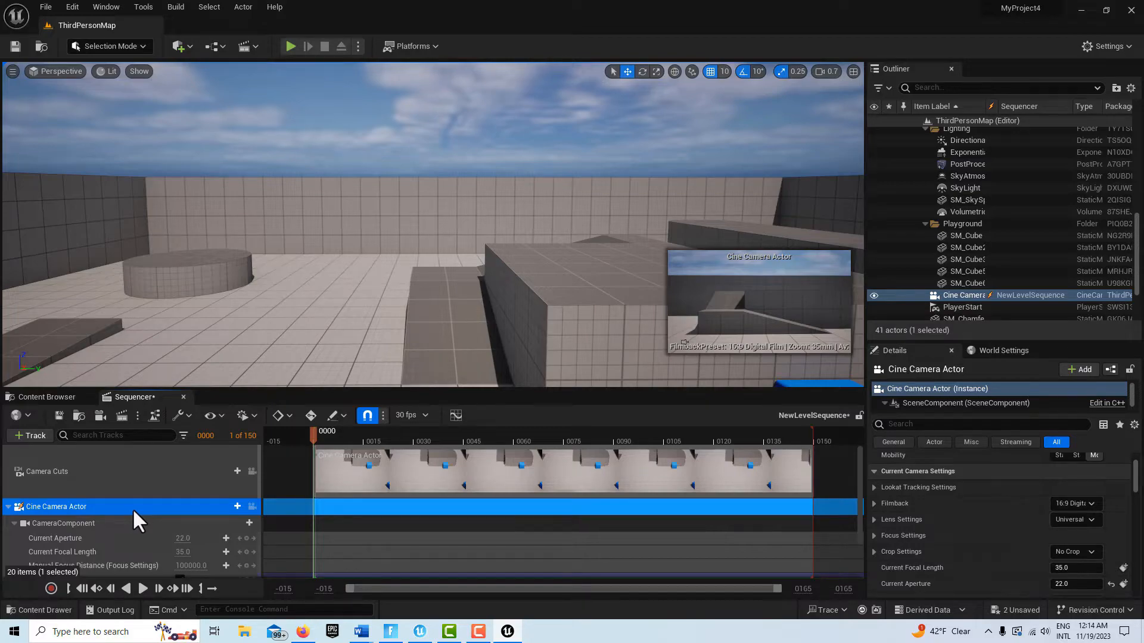
Convert the Cine Camera Actor track into a possessable level actor.
right_click(53, 507)
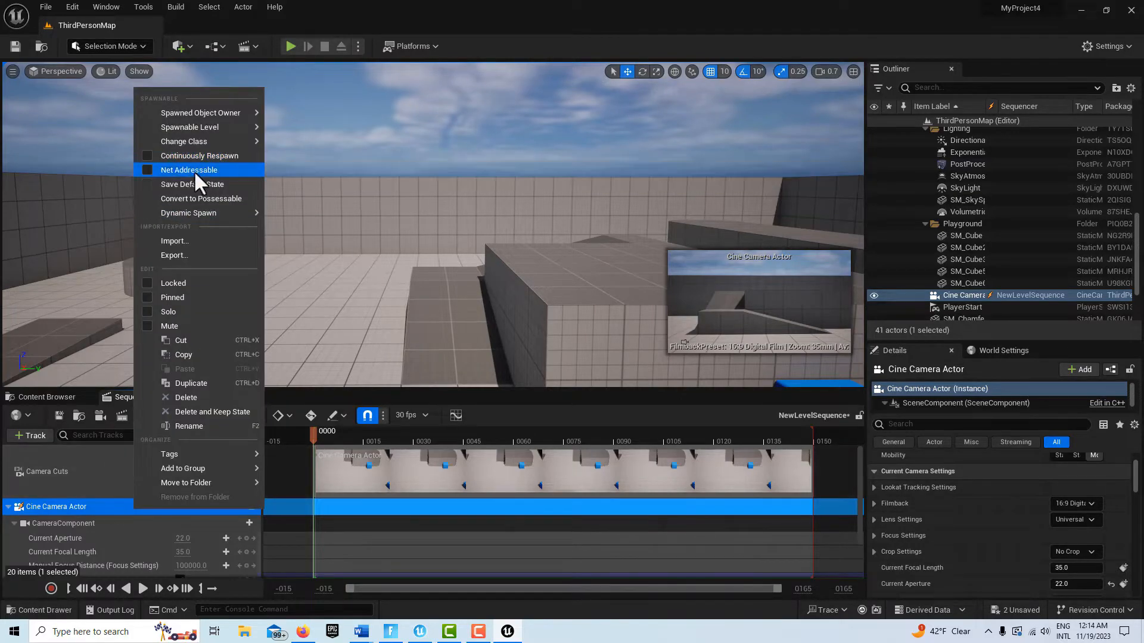
click(202, 198)
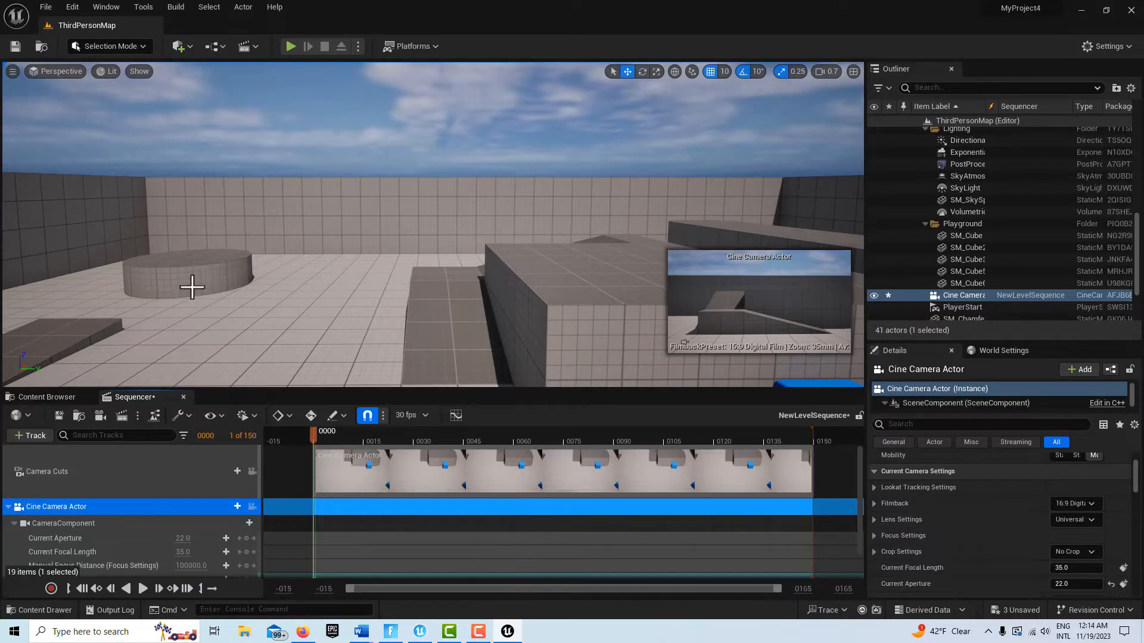
mouse_move(235, 286)
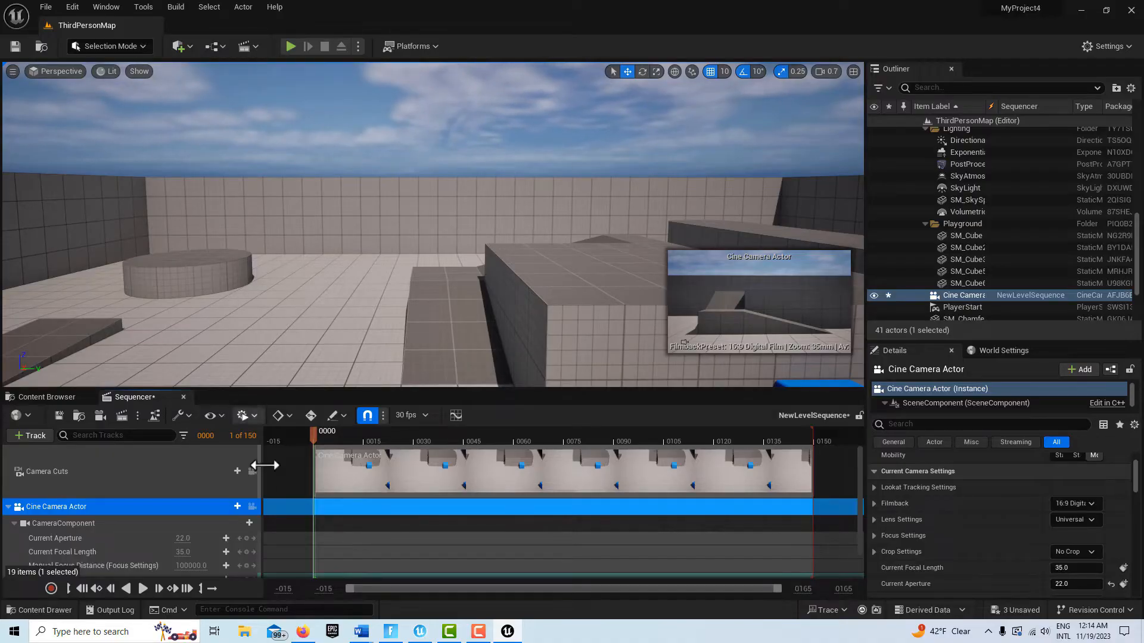
mouse_move(602, 490)
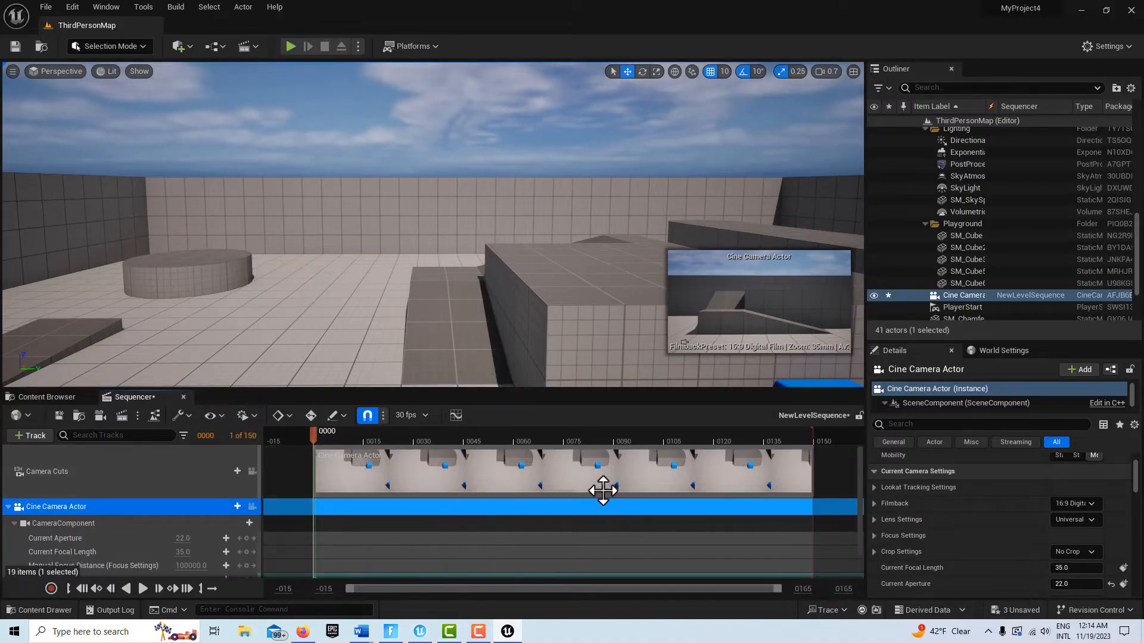
mouse_move(589, 481)
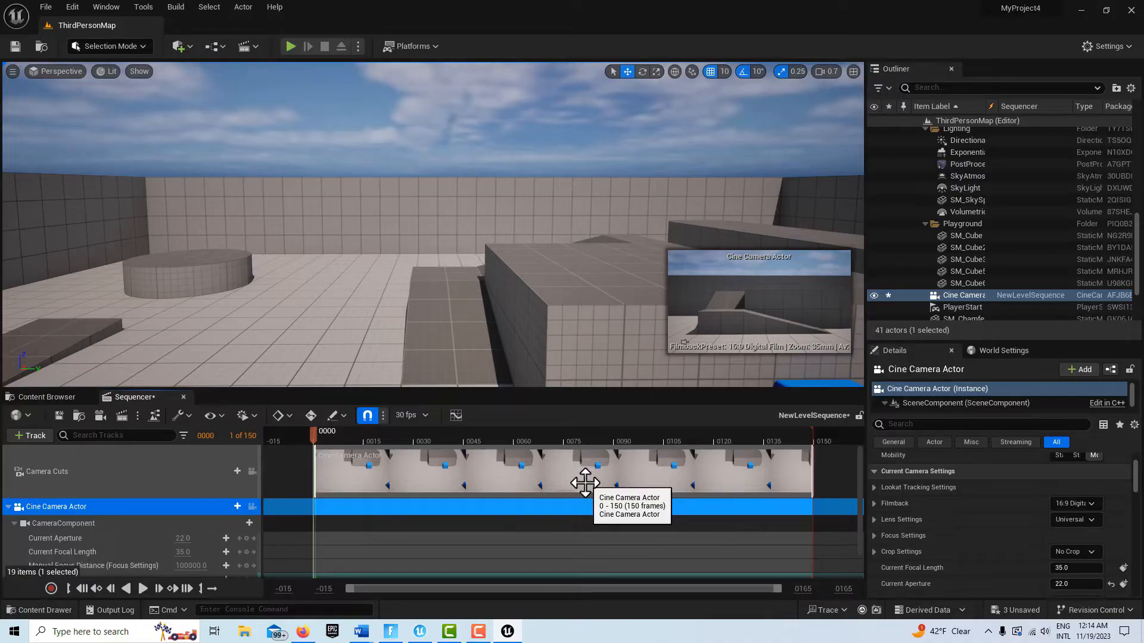
mouse_move(649, 474)
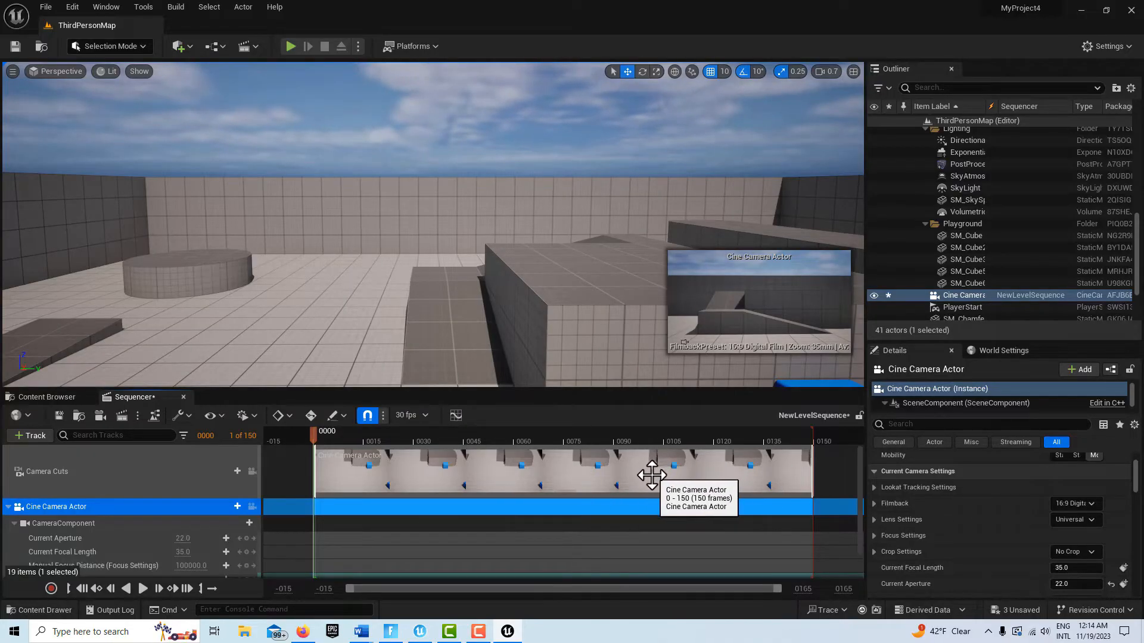
mouse_move(616, 478)
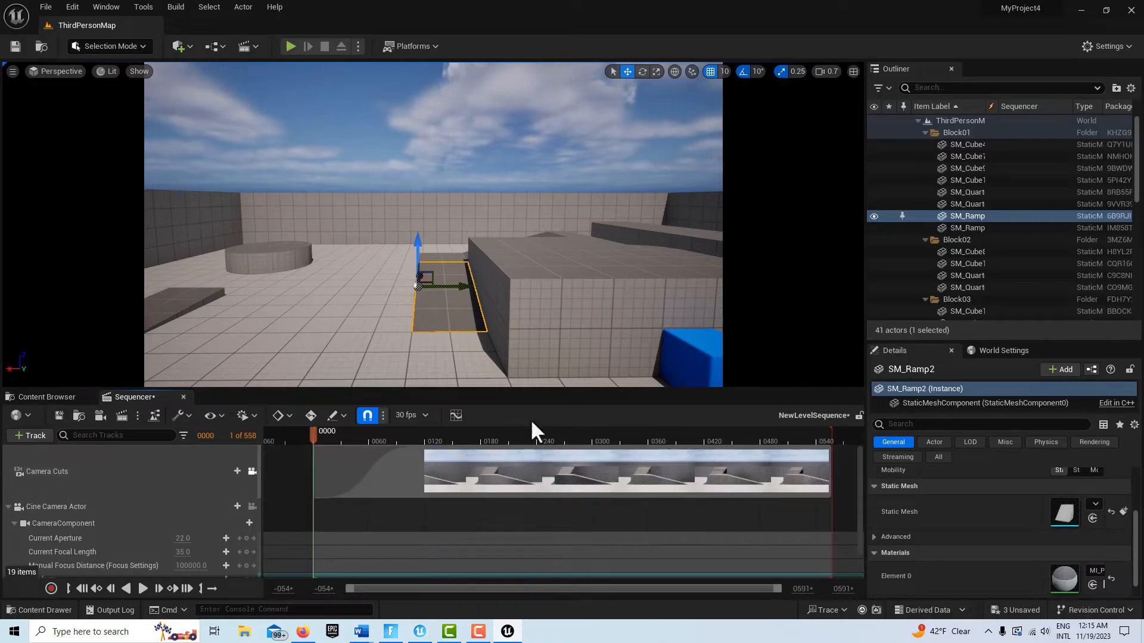
mouse_move(825, 443)
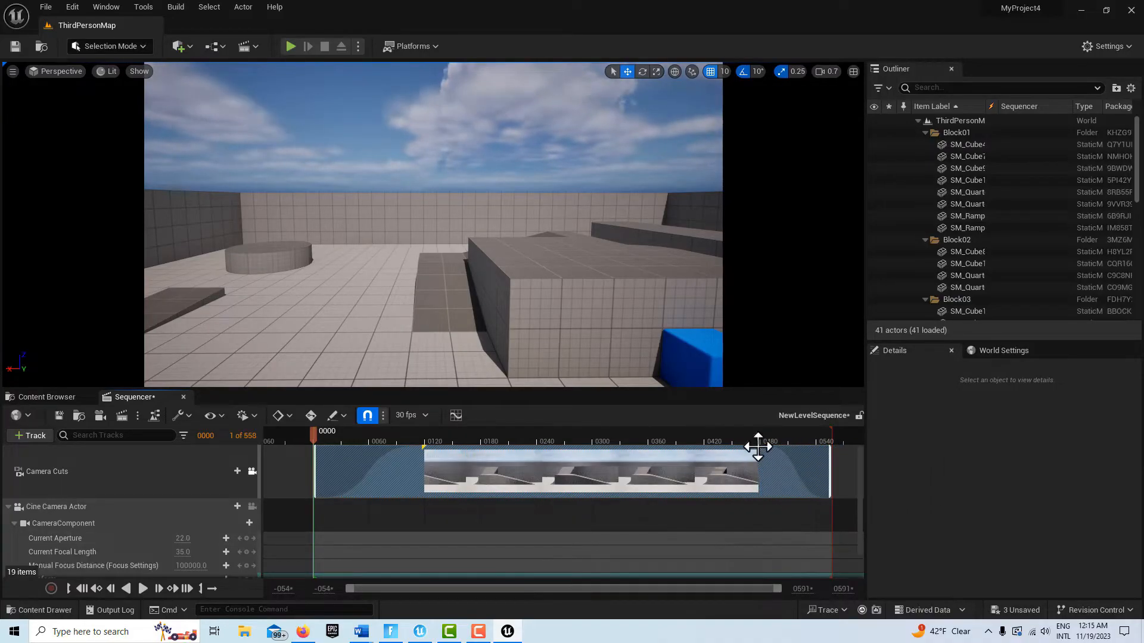
mouse_move(757, 448)
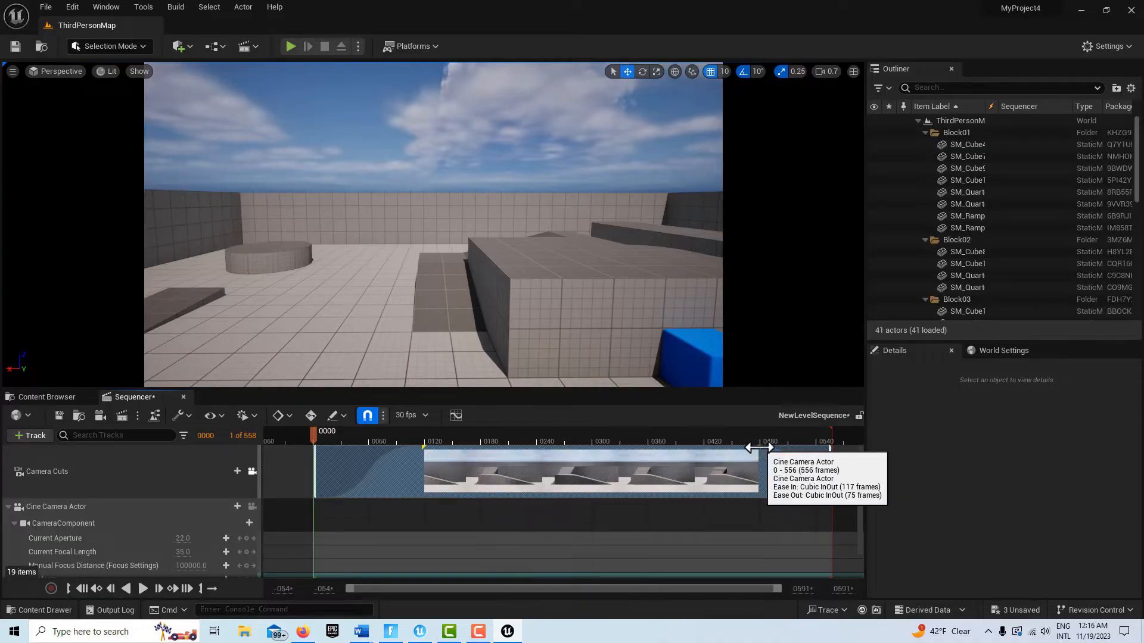
mouse_move(737, 523)
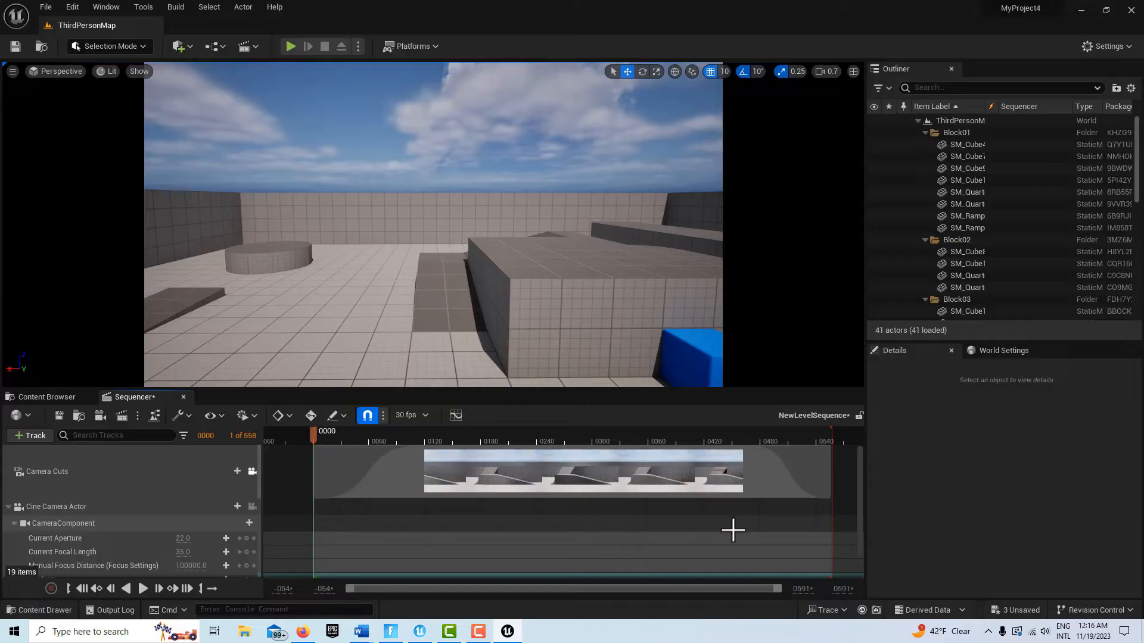
mouse_move(44, 397)
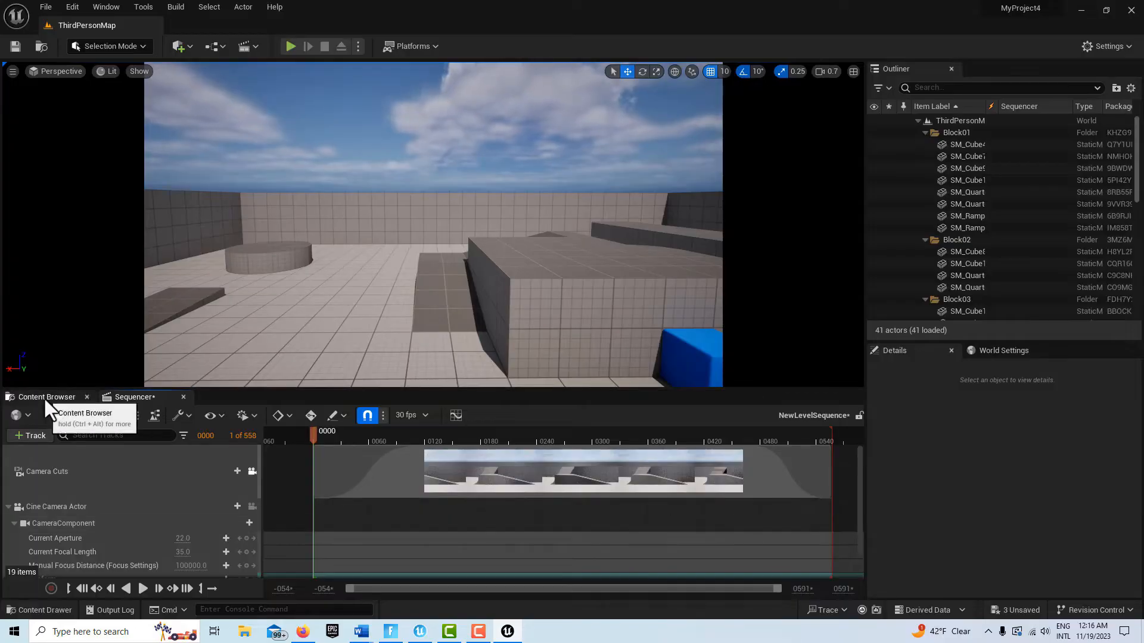
Place NewLevelSequence from Content into the level and Save All.
click(45, 396)
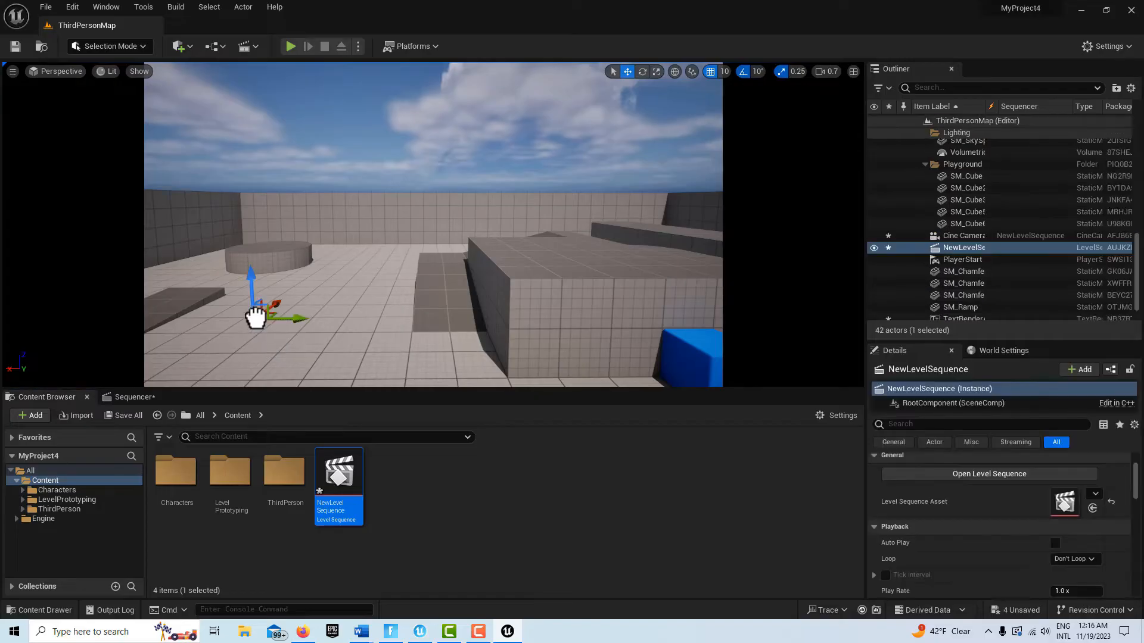
mouse_move(72, 7)
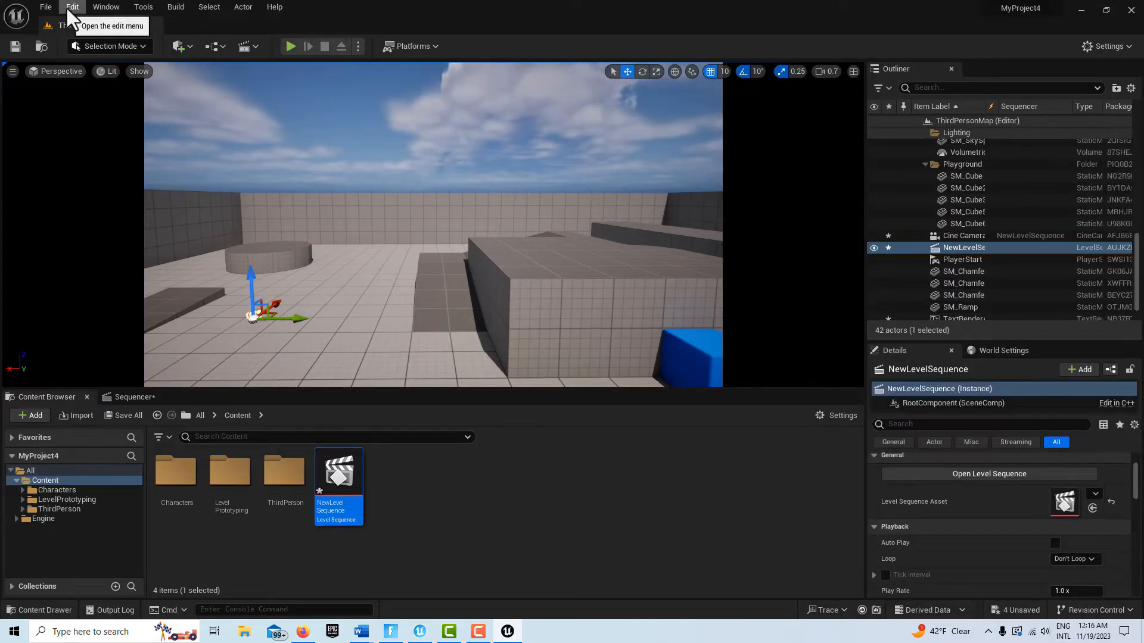
click(45, 6)
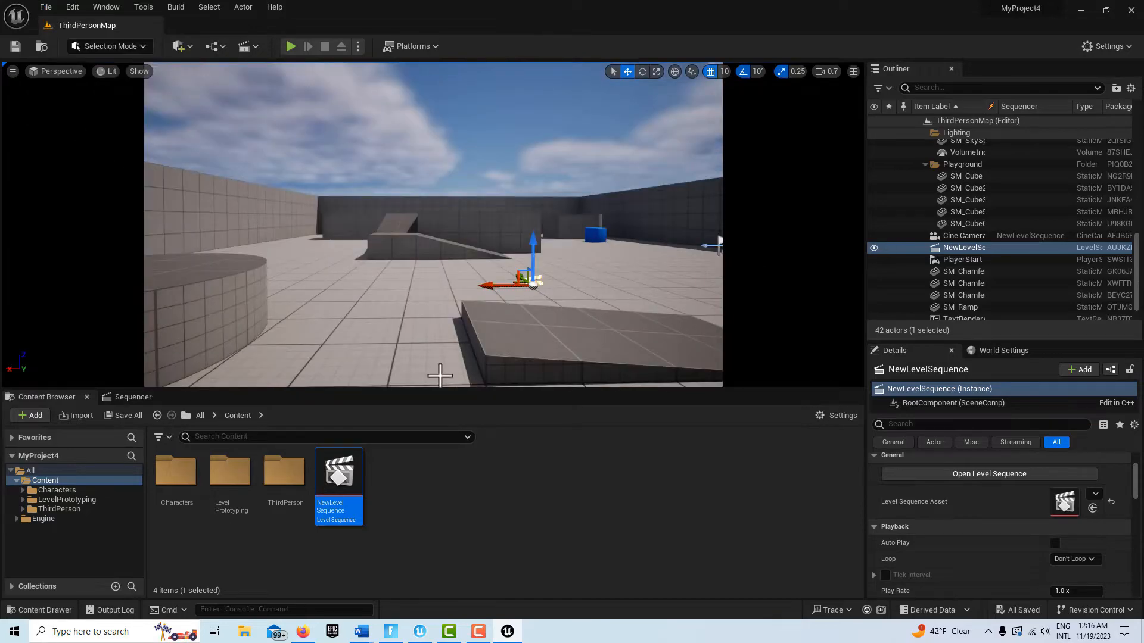
mouse_move(338, 478)
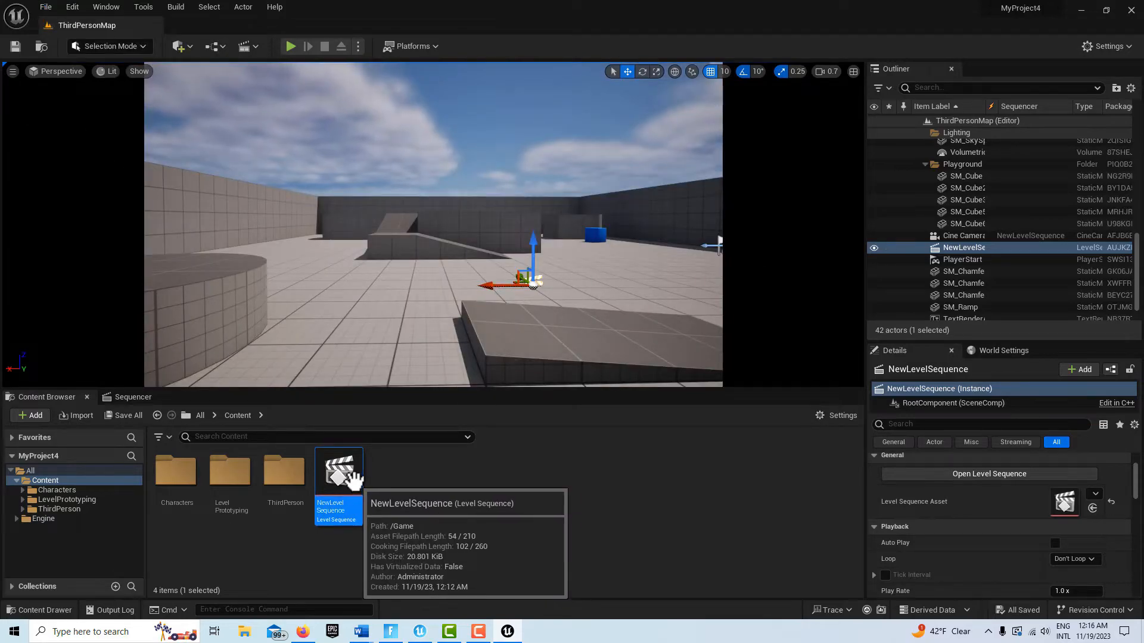
mouse_move(218, 46)
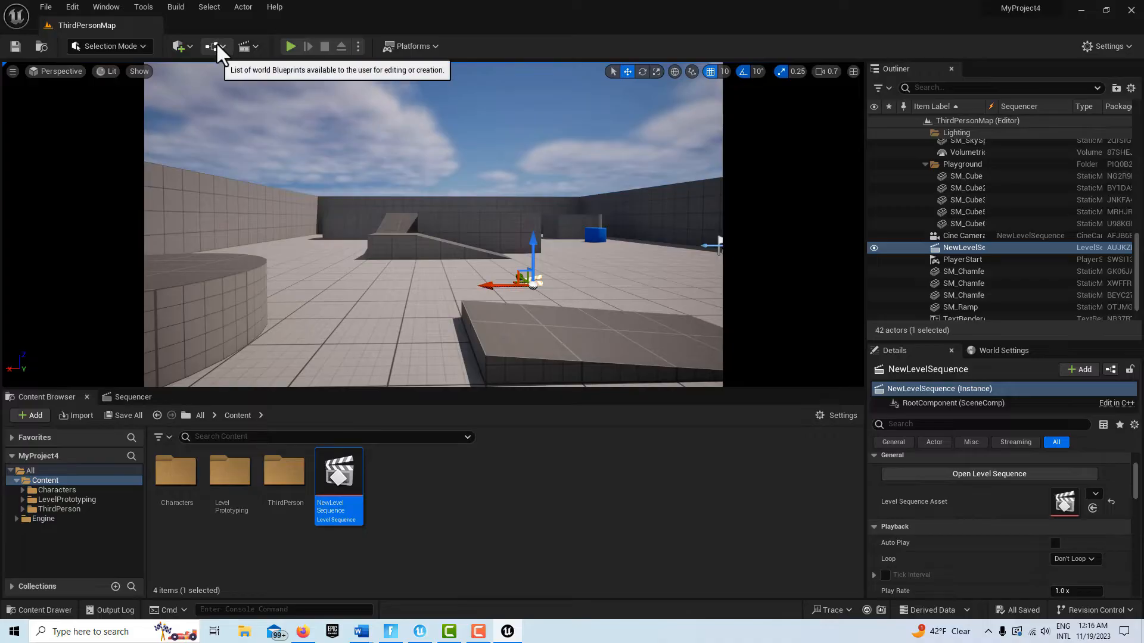
mouse_move(385, 495)
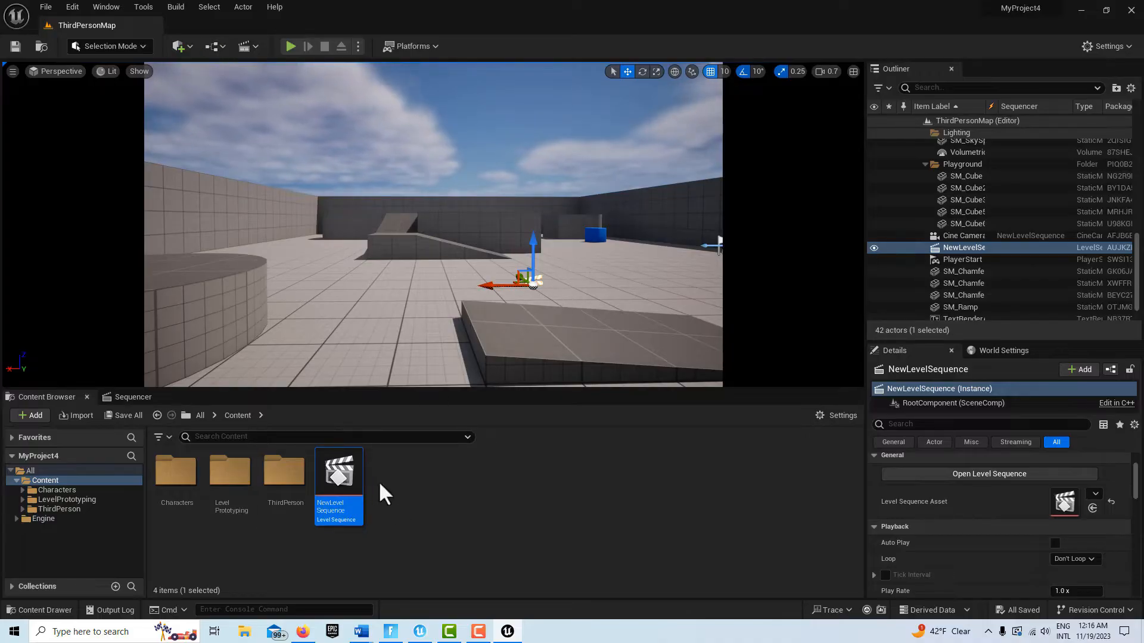
In the Level Blueprint, wire a Keyboard 1 event to Play on NewLevelSequence and compile.
click(243, 46)
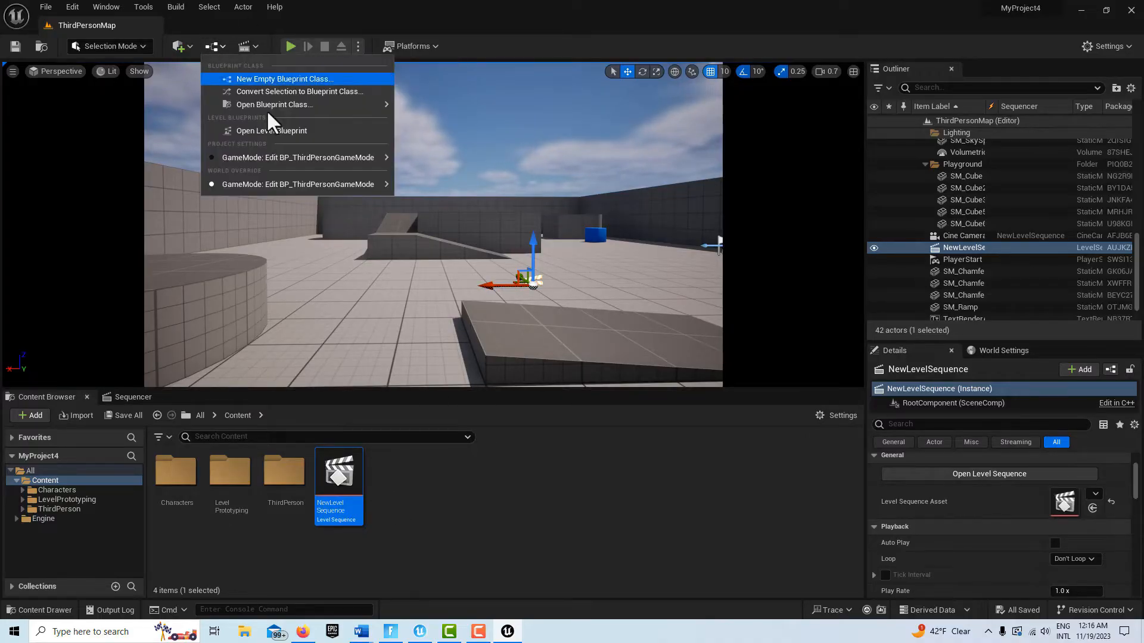
click(273, 131)
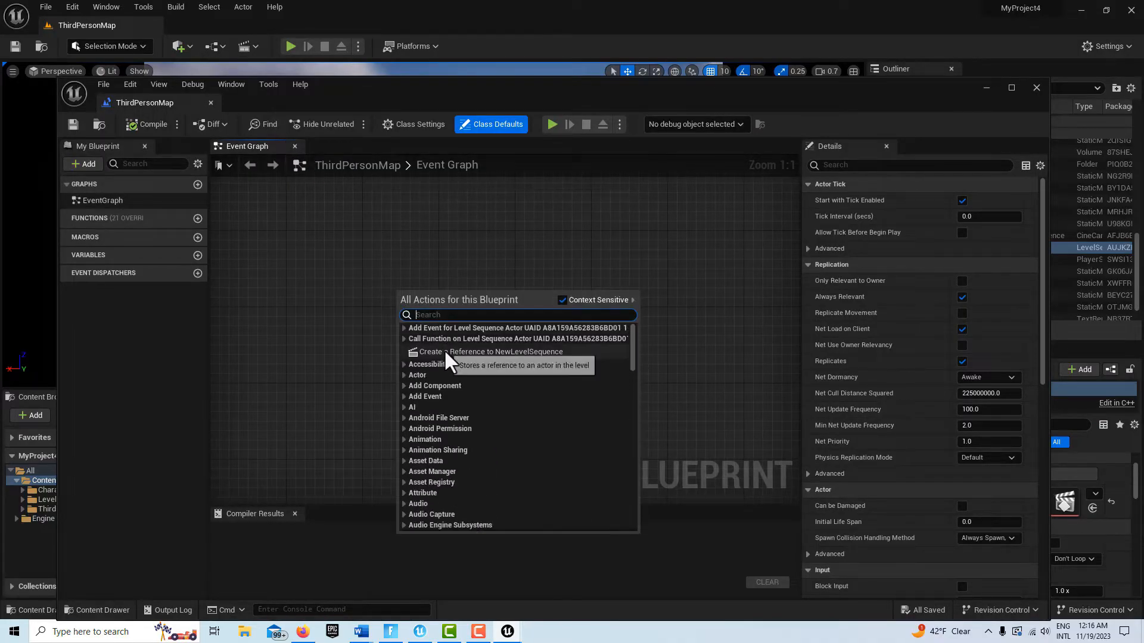
click(486, 351)
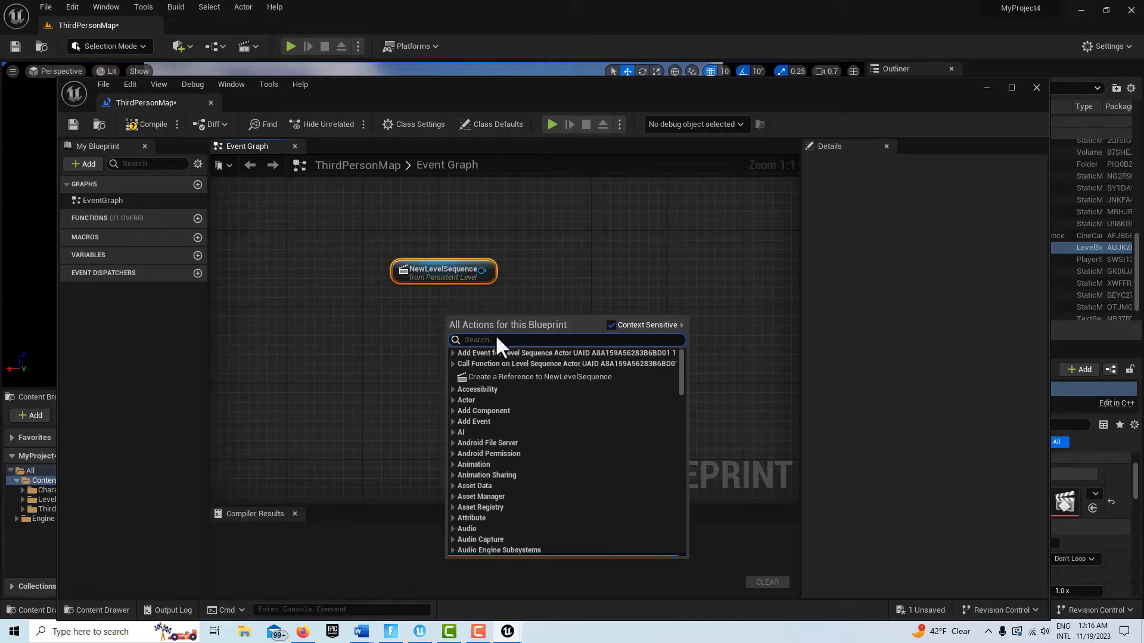
mouse_move(584, 364)
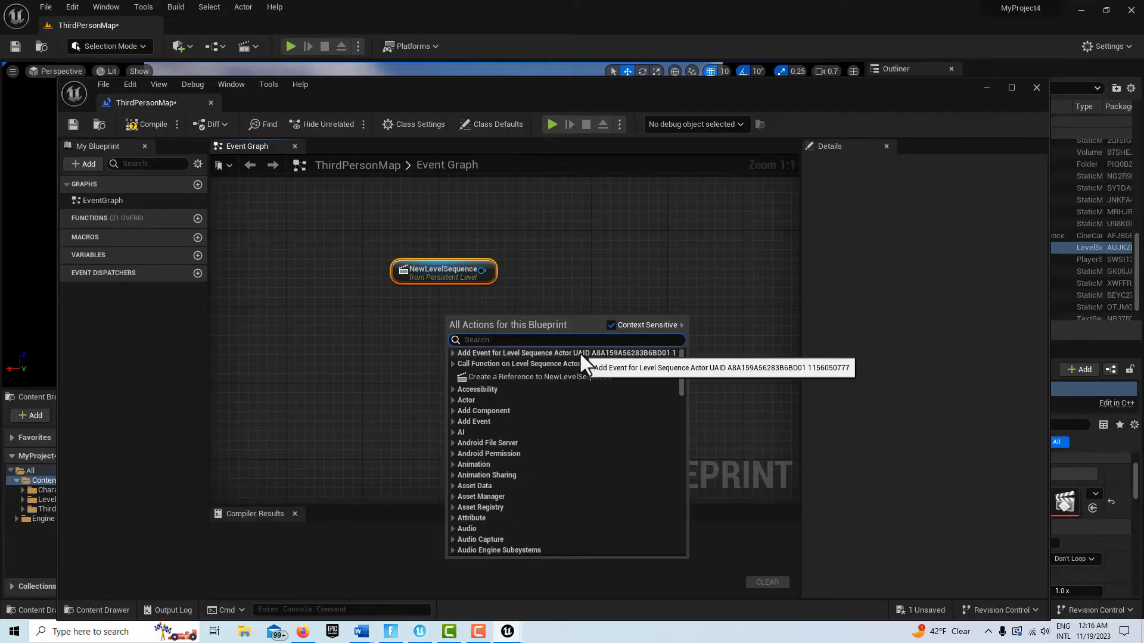
text(keyboard)
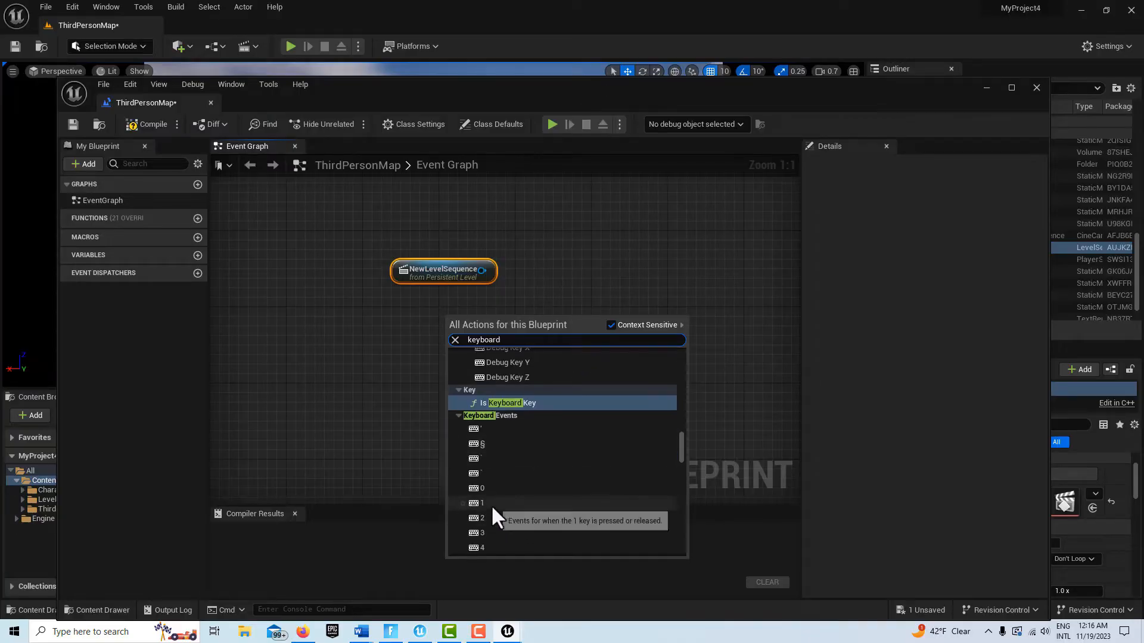
click(480, 503)
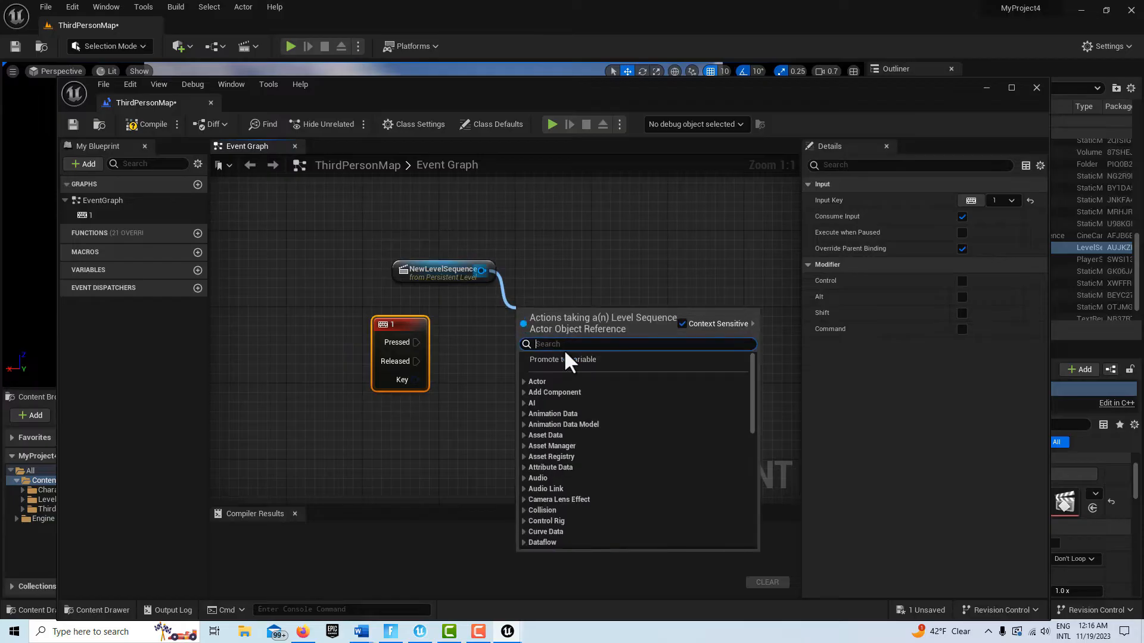
text(play)
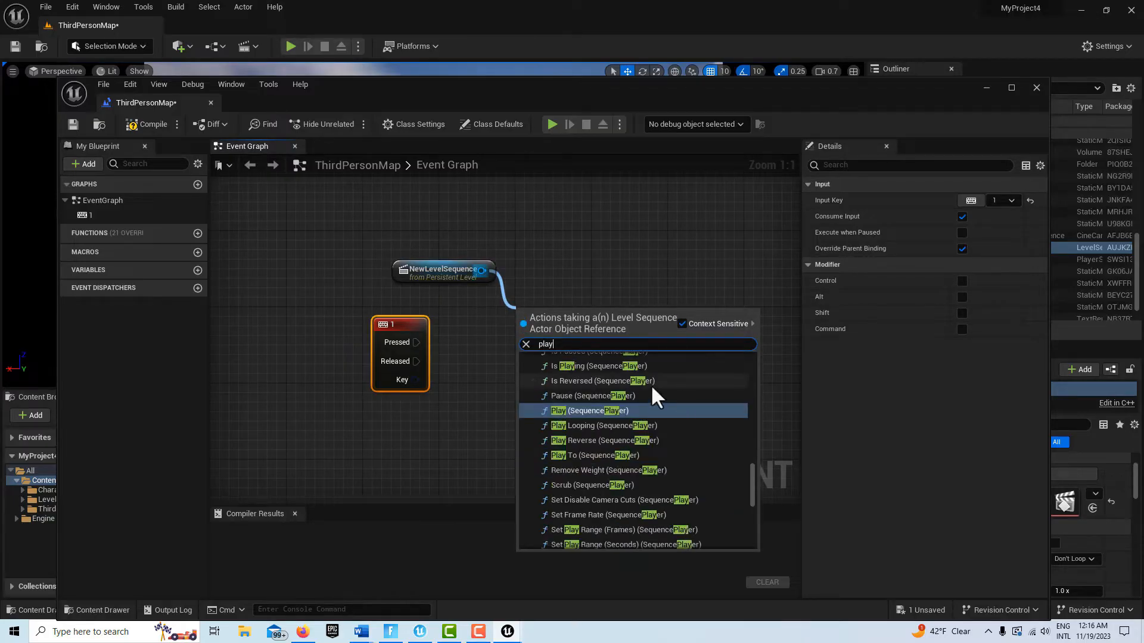
click(588, 410)
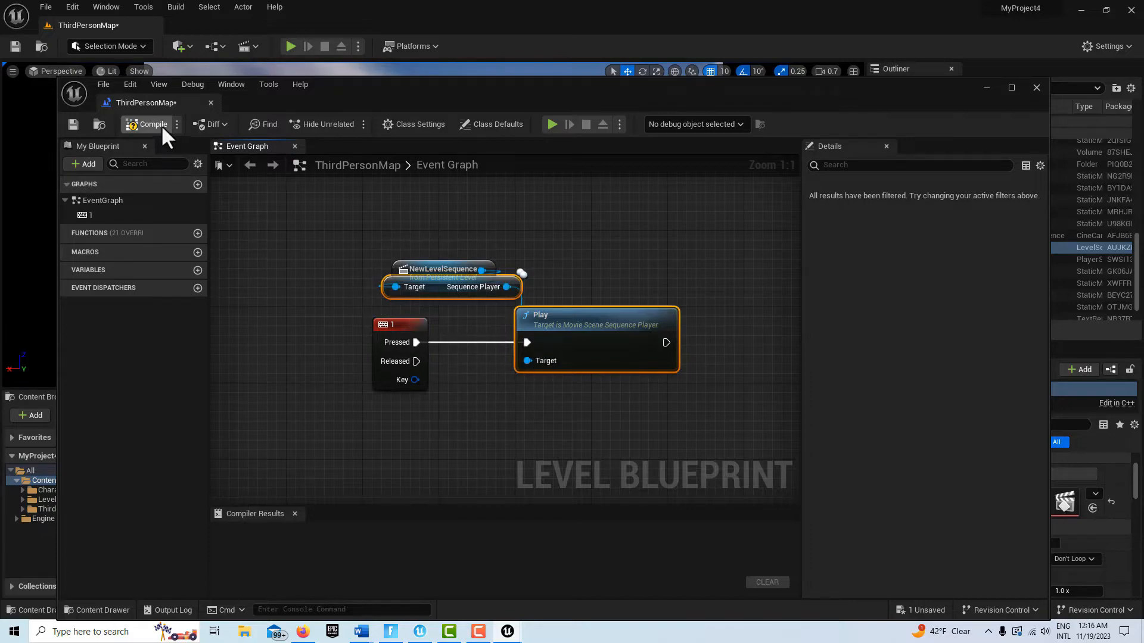
click(153, 124)
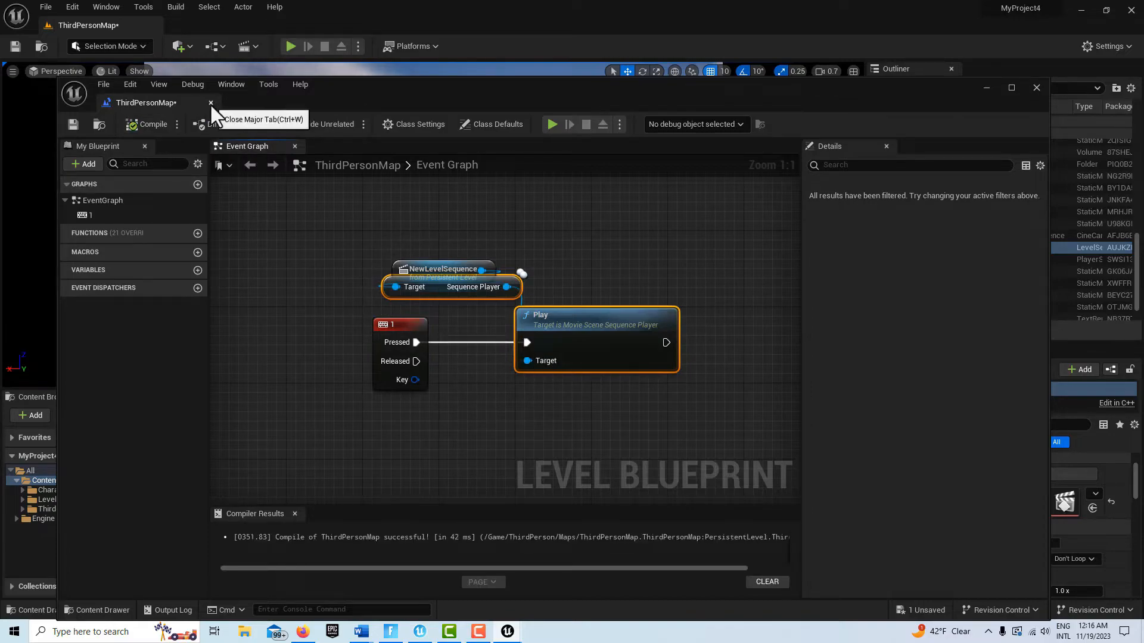
Close the ThirdPersonMap blueprint editor and the Sequencer panel.
click(211, 103)
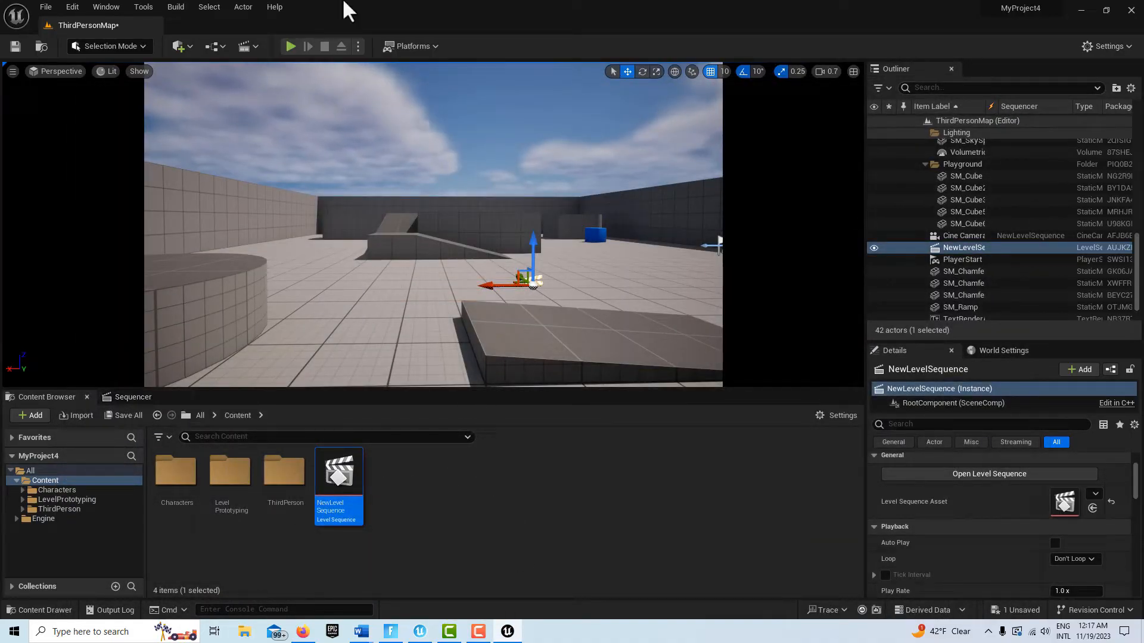
mouse_move(132, 397)
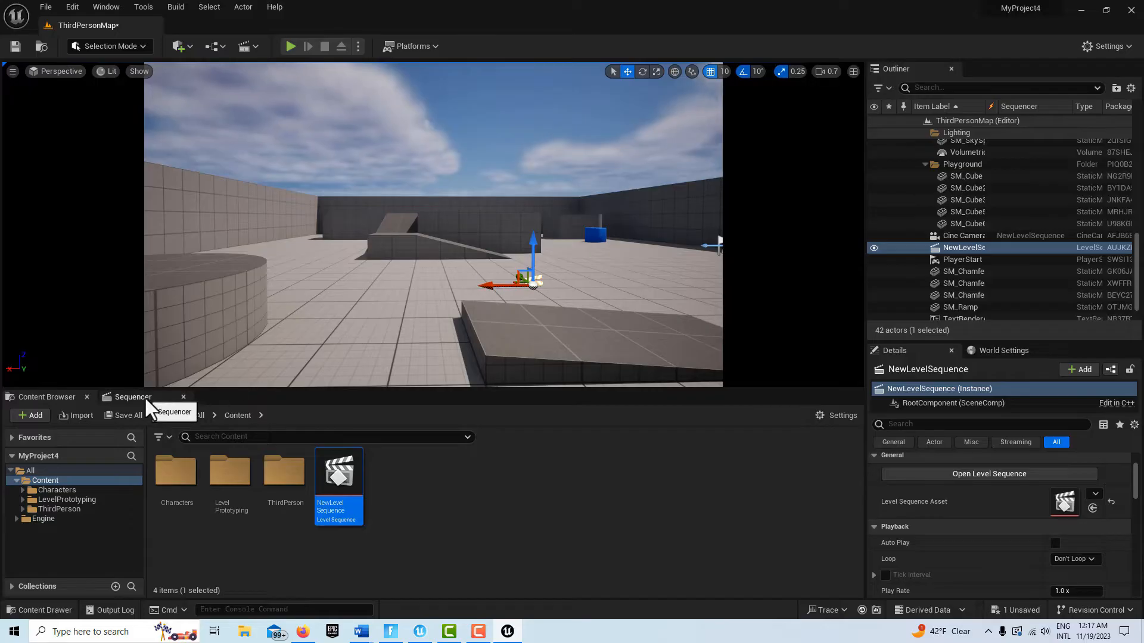
click(183, 397)
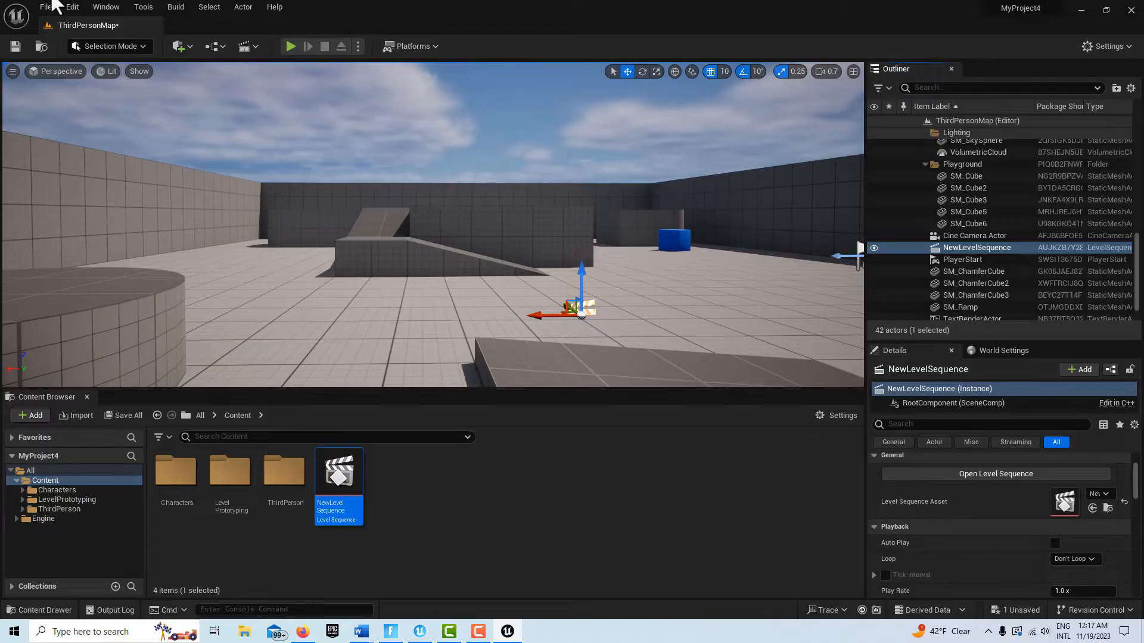
click(290, 46)
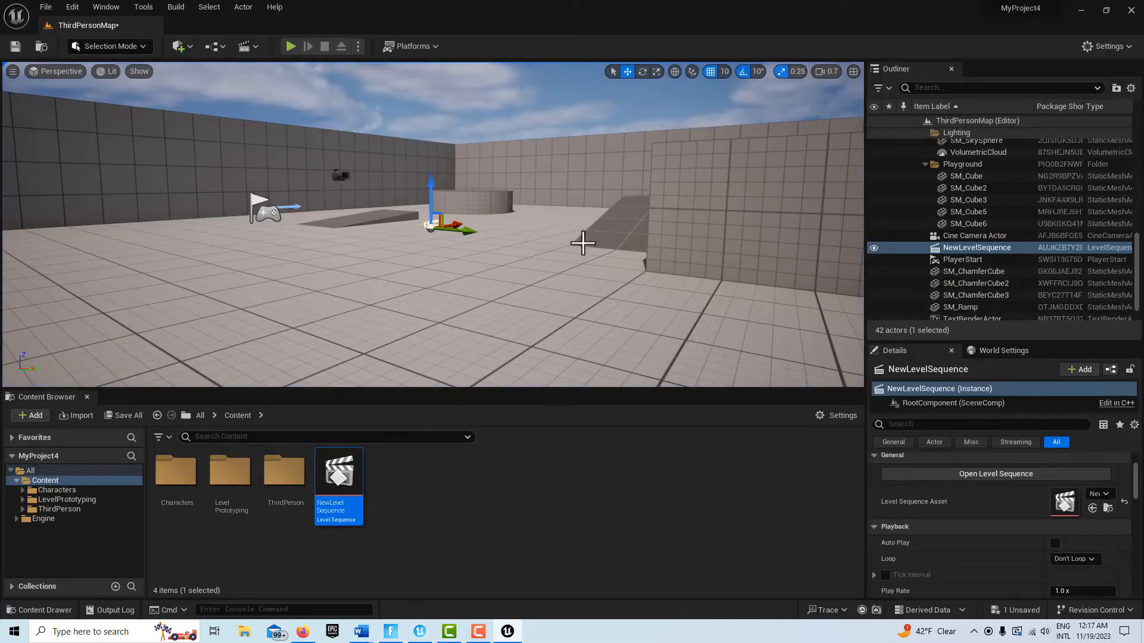
mouse_move(106, 7)
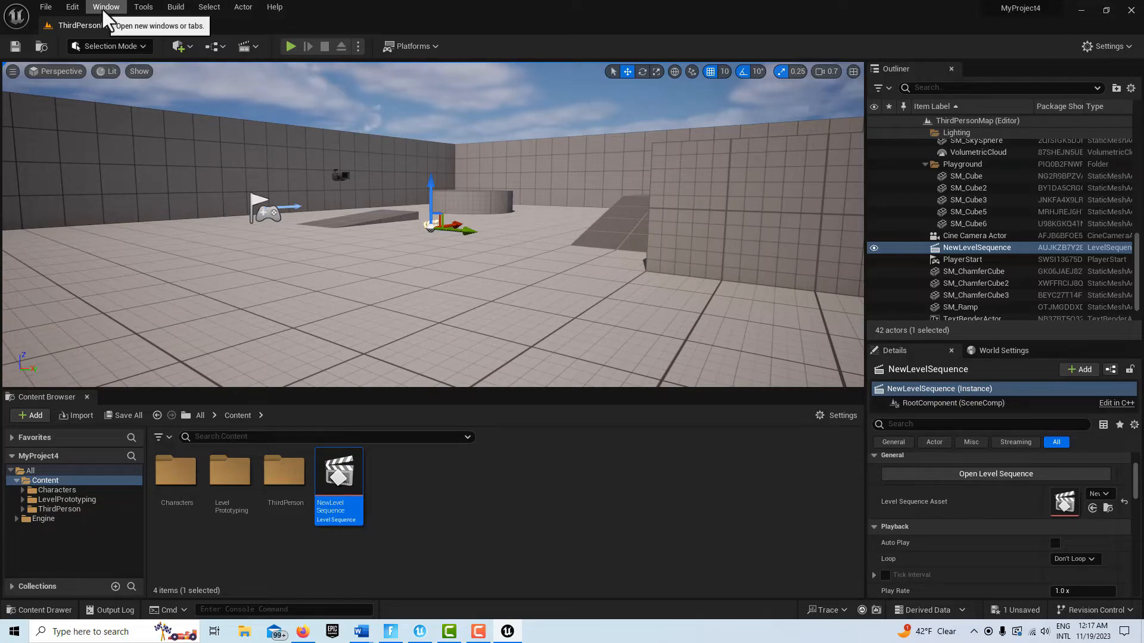
Open Take Recorder with NewLevelSequence, add a Camera Cuts source, and start Play.
click(106, 6)
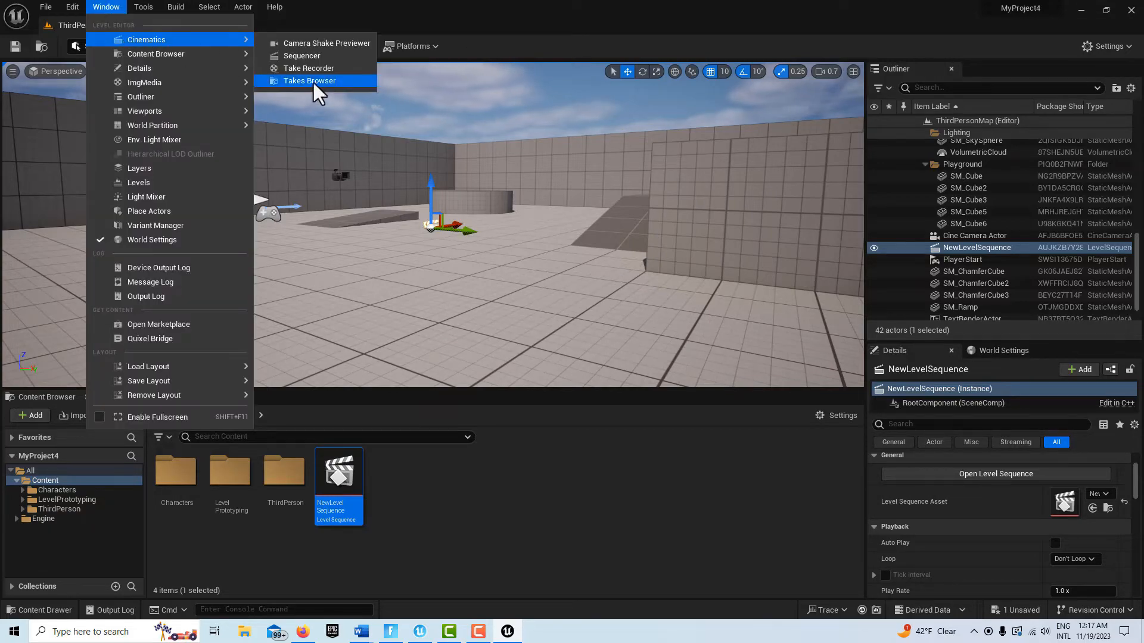
click(309, 81)
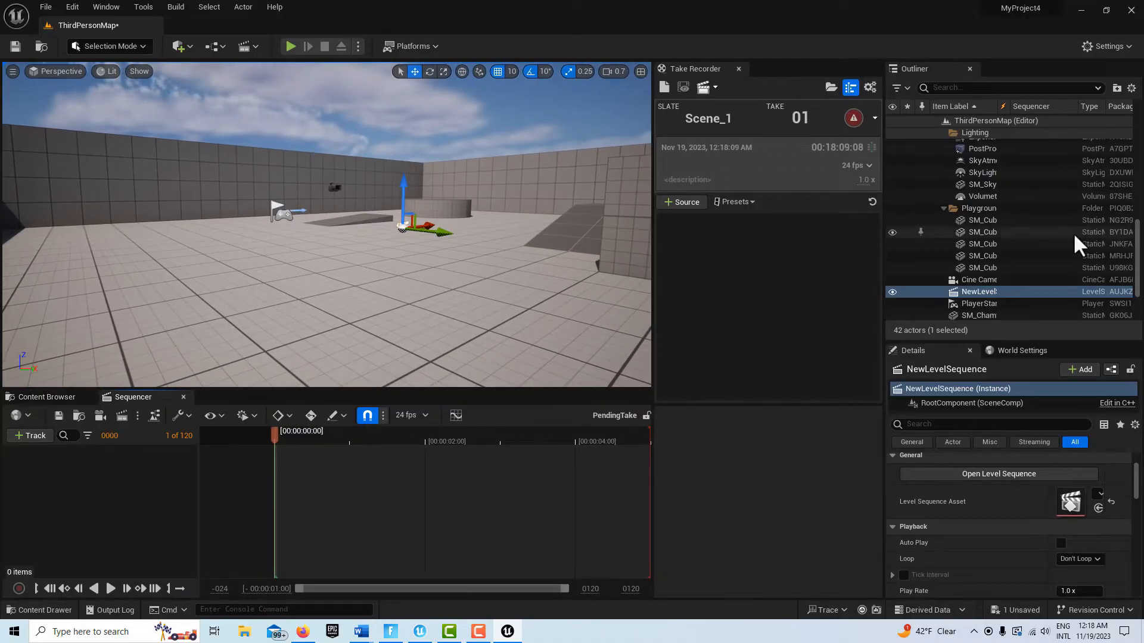
mouse_move(46, 397)
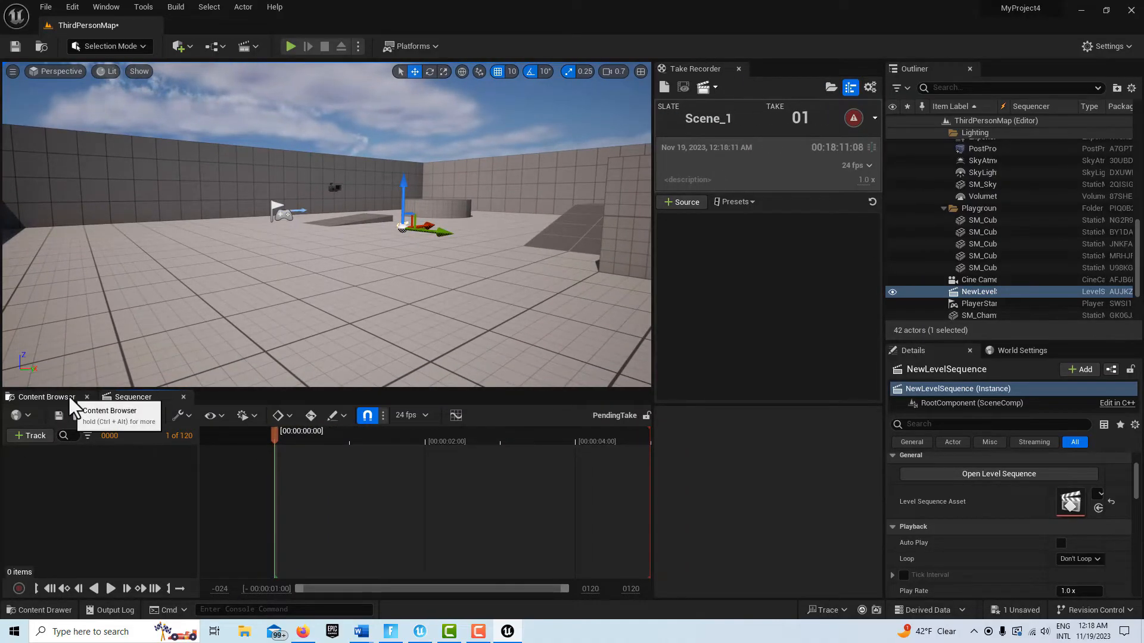
click(46, 397)
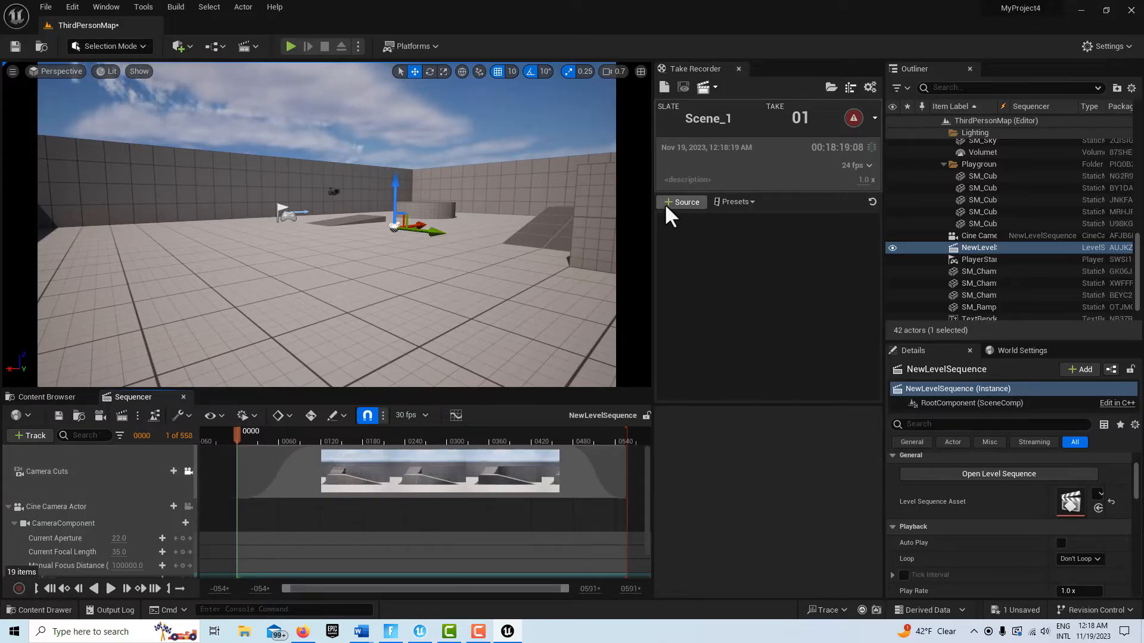
click(680, 202)
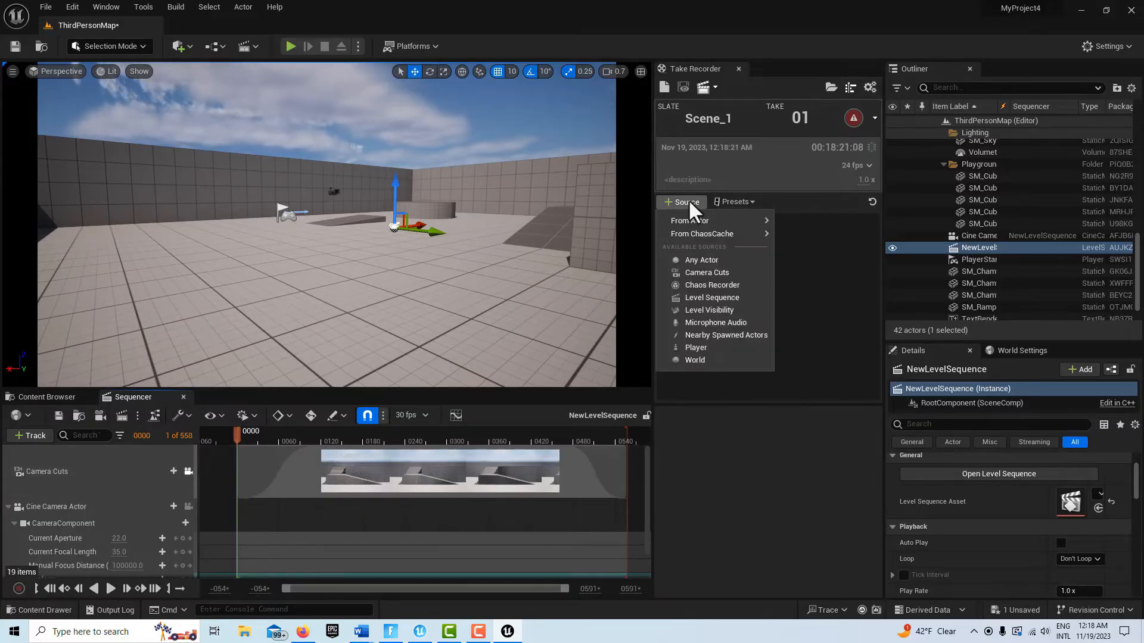
click(706, 272)
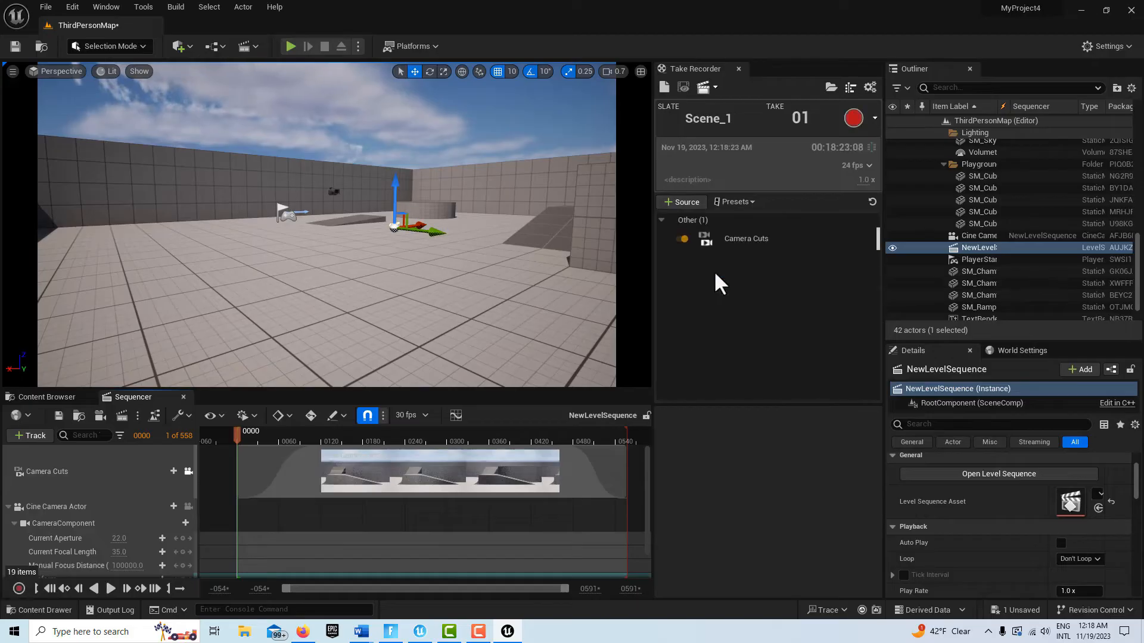
mouse_move(290, 46)
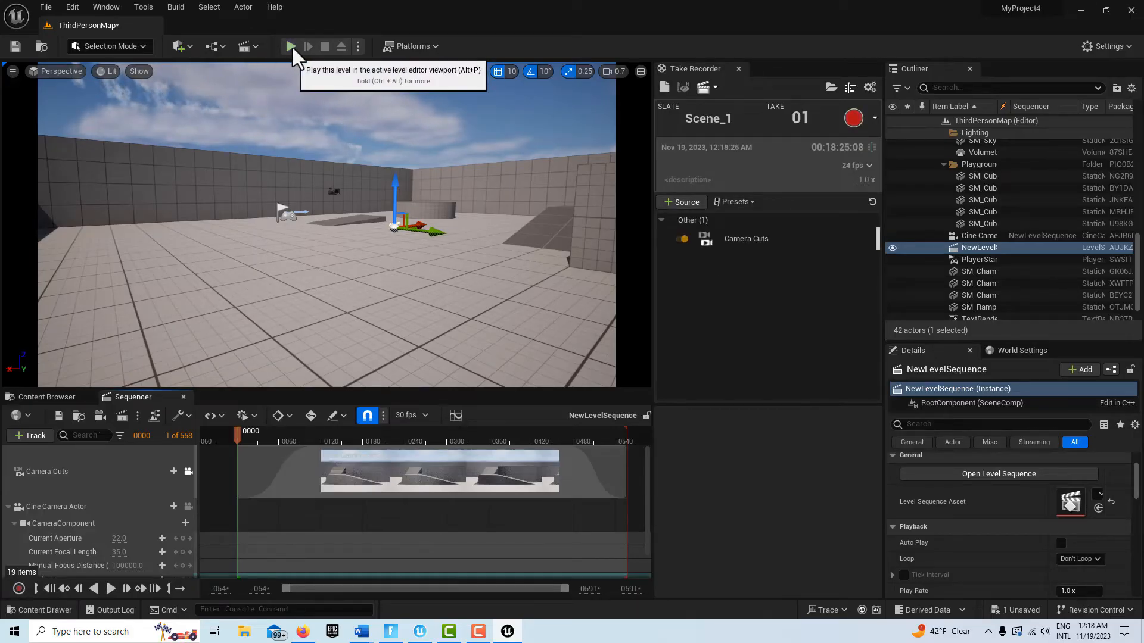
click(290, 46)
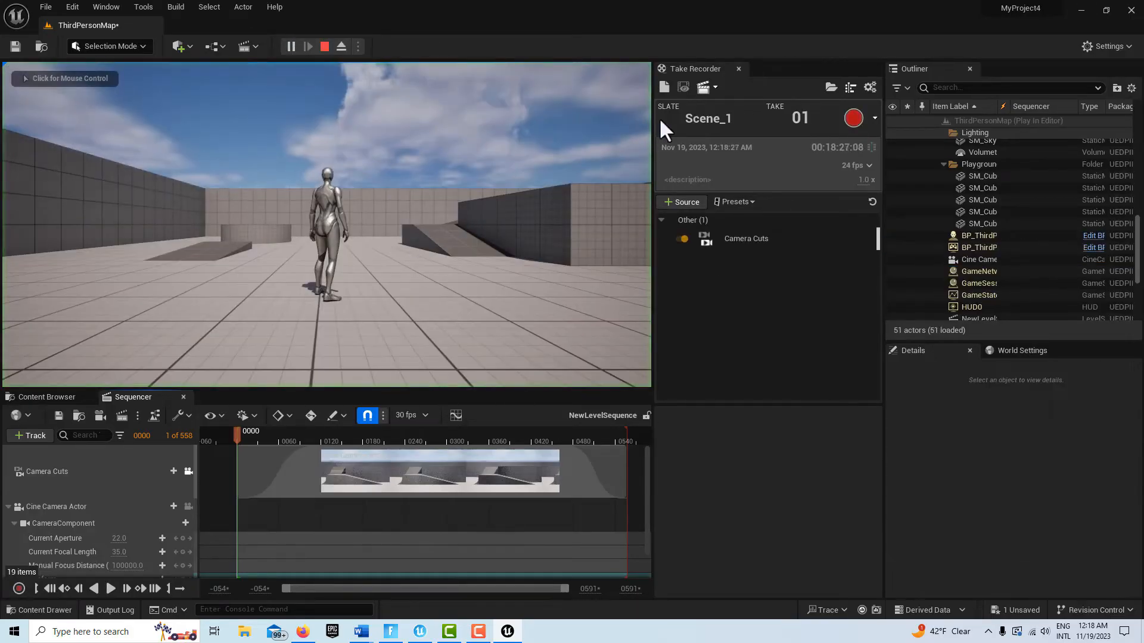
Record Take 1 of slate Scene_1 during gameplay, then stop recording and play.
click(853, 118)
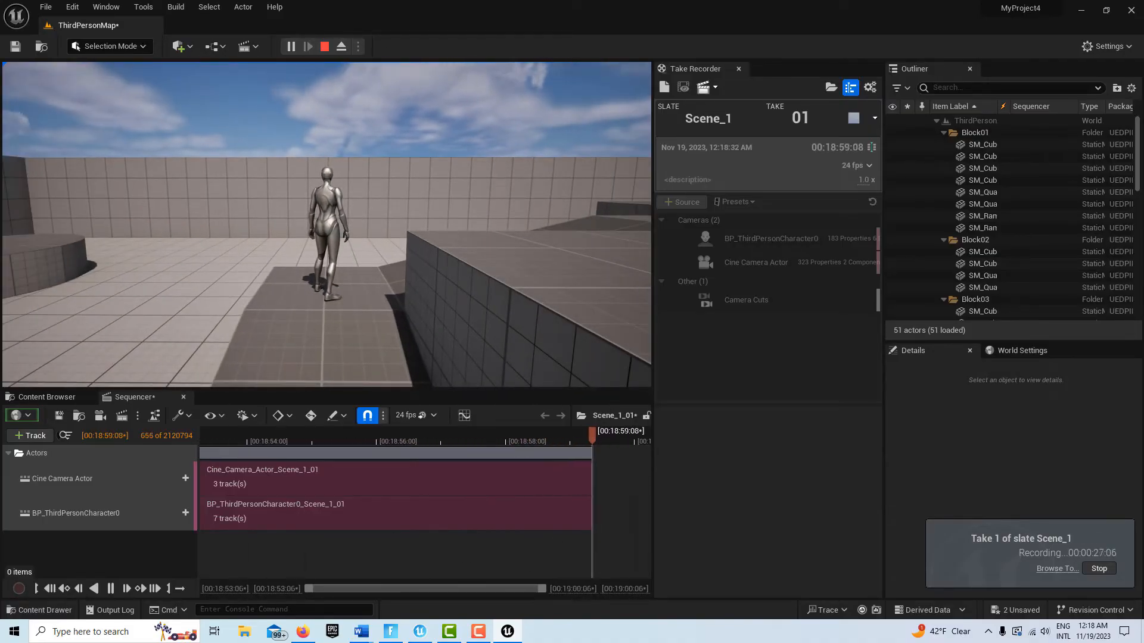
click(1099, 568)
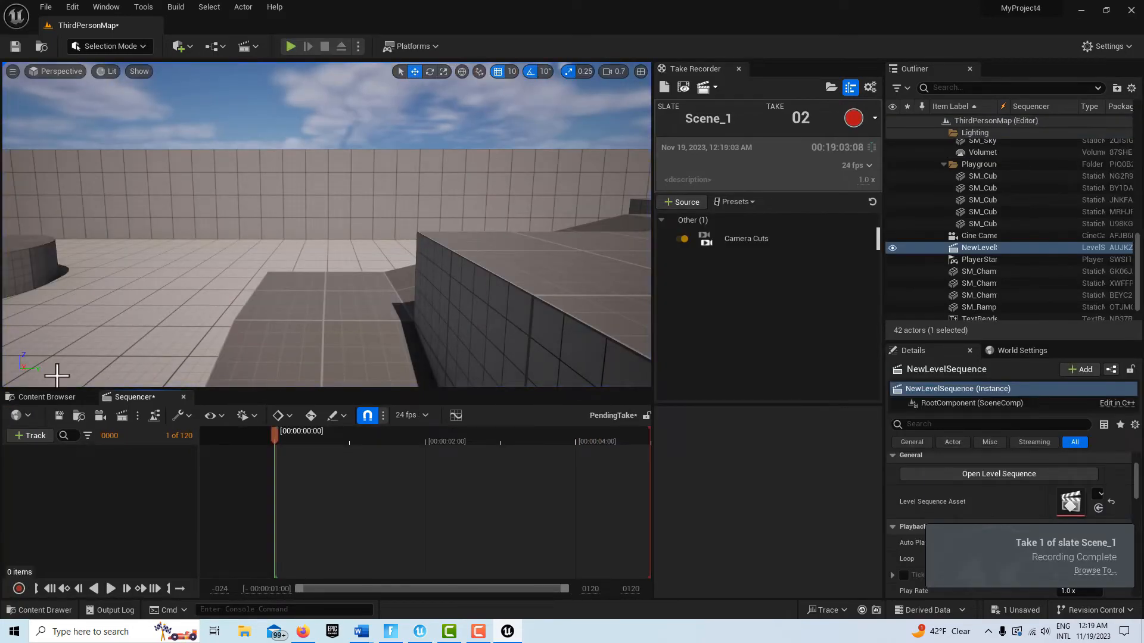
click(46, 397)
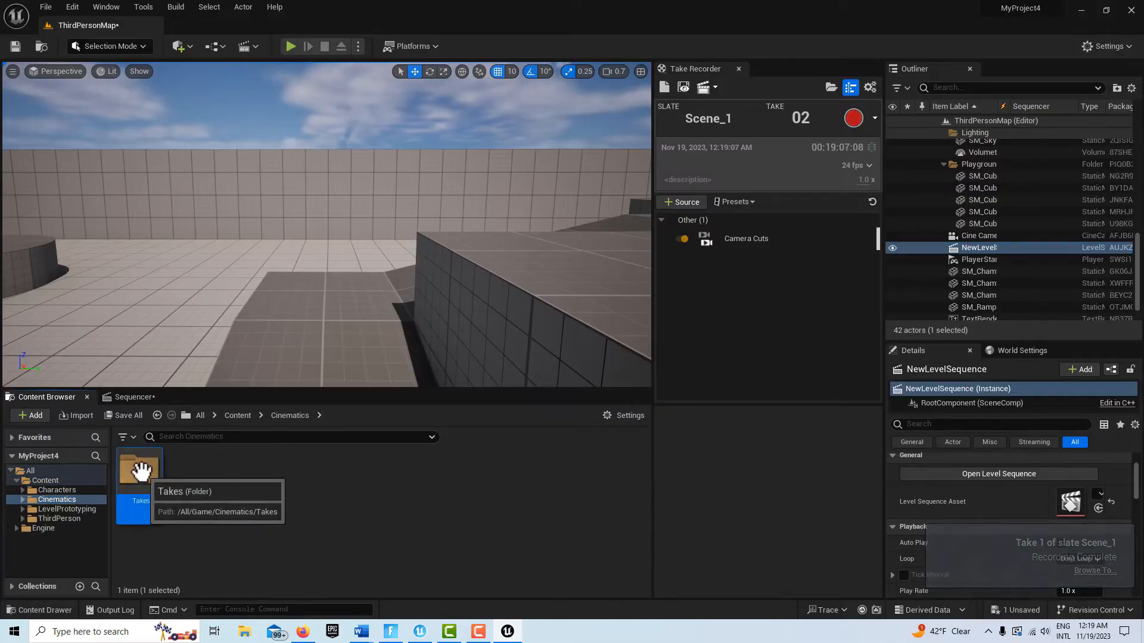
Open the Takes folder and load the Scene_1_01 take in Sequencer.
double_click(138, 471)
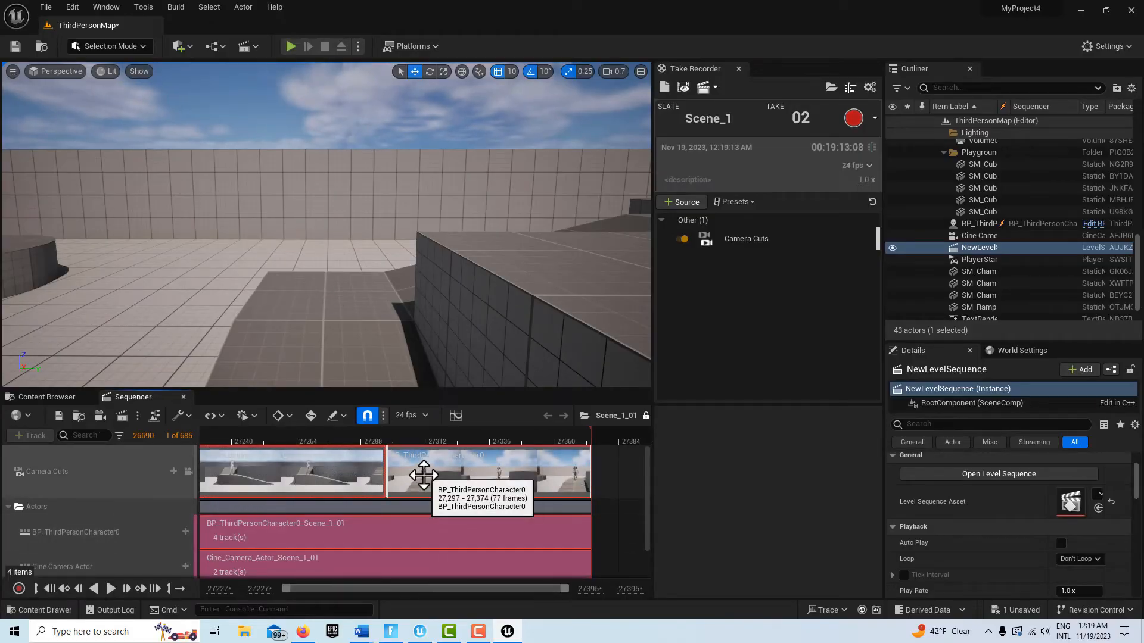
mouse_move(268, 478)
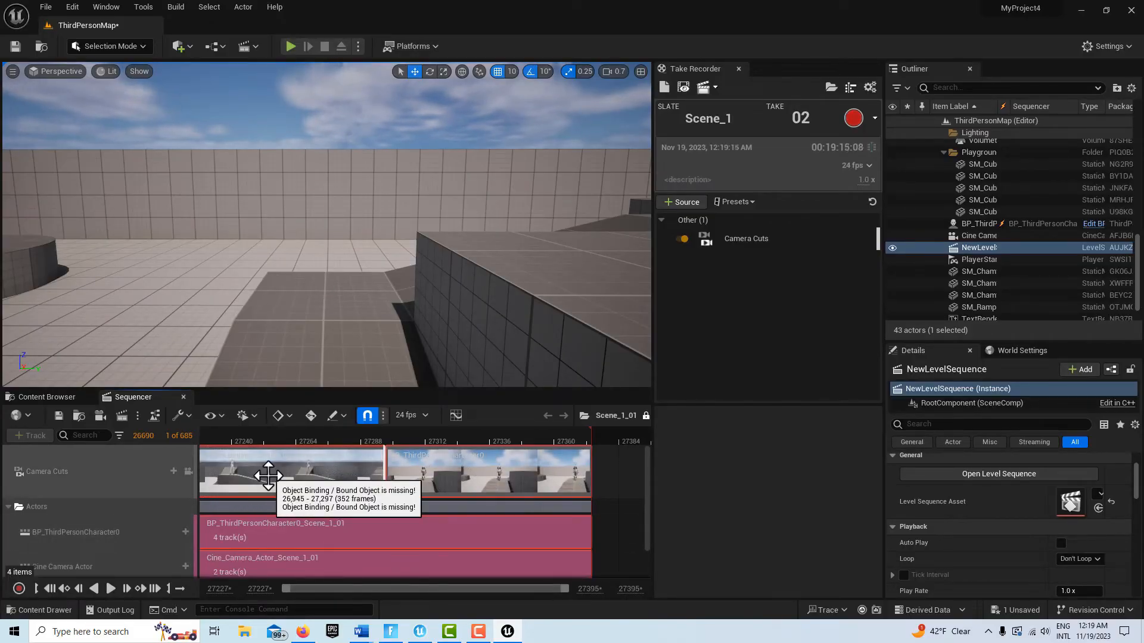
mouse_move(511, 497)
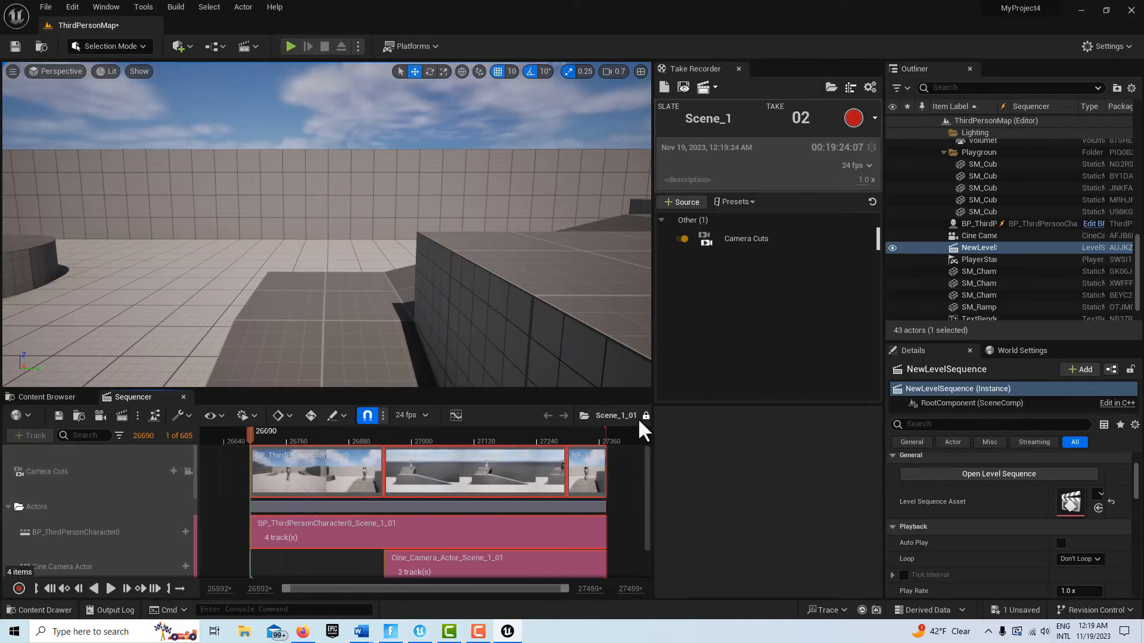
mouse_move(646, 416)
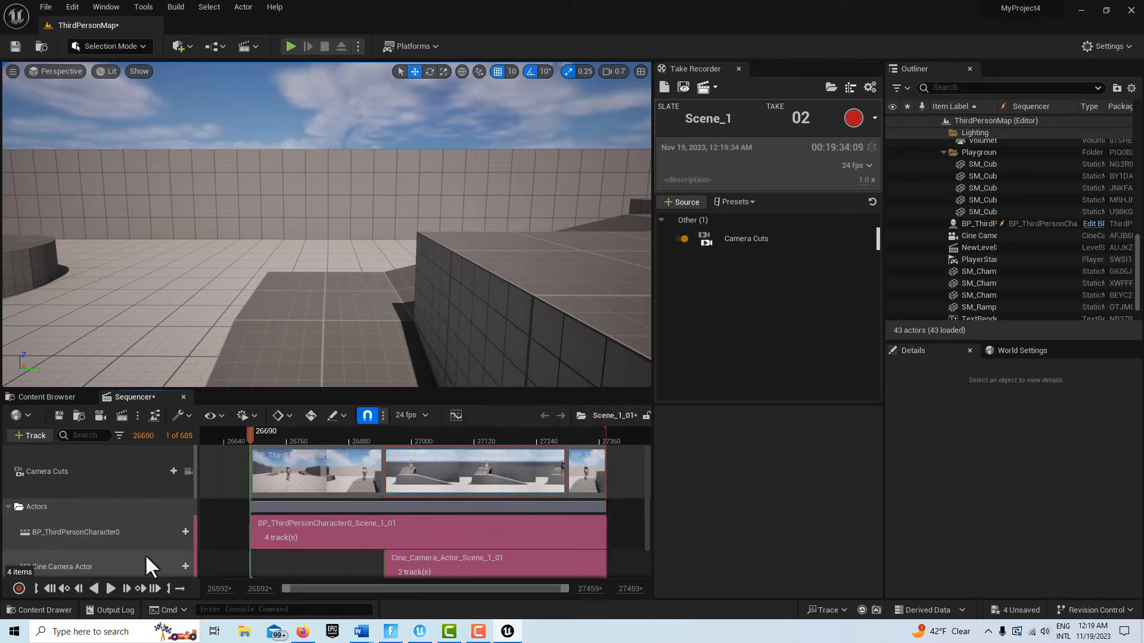
Lock the viewport to Camera Cuts and play Scene_1_01 through to frame 685.
click(188, 471)
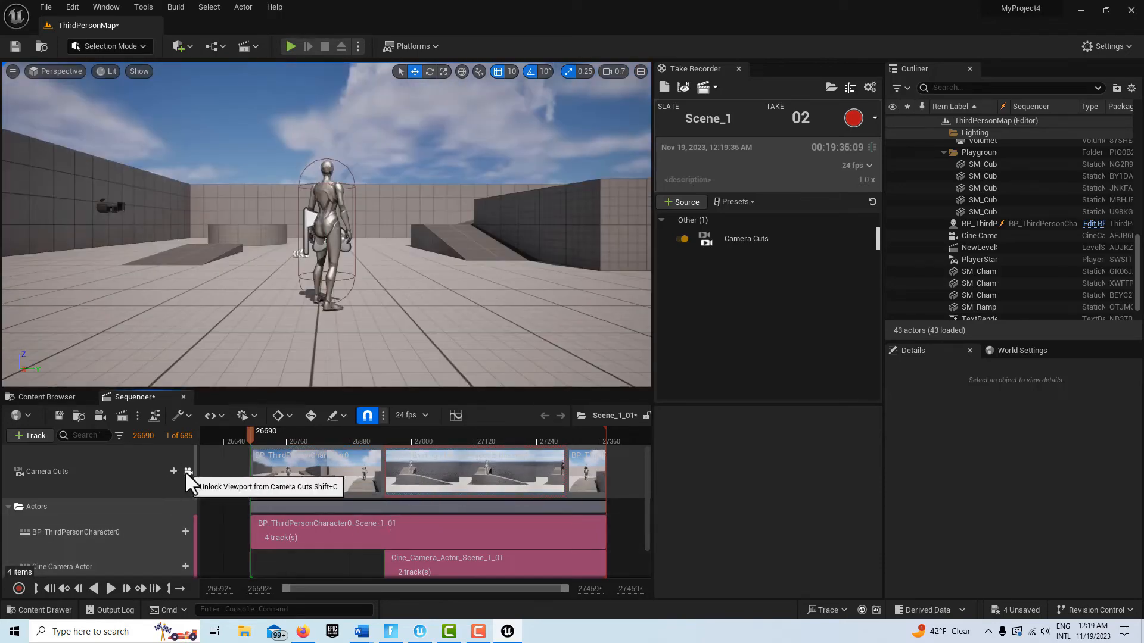
click(110, 588)
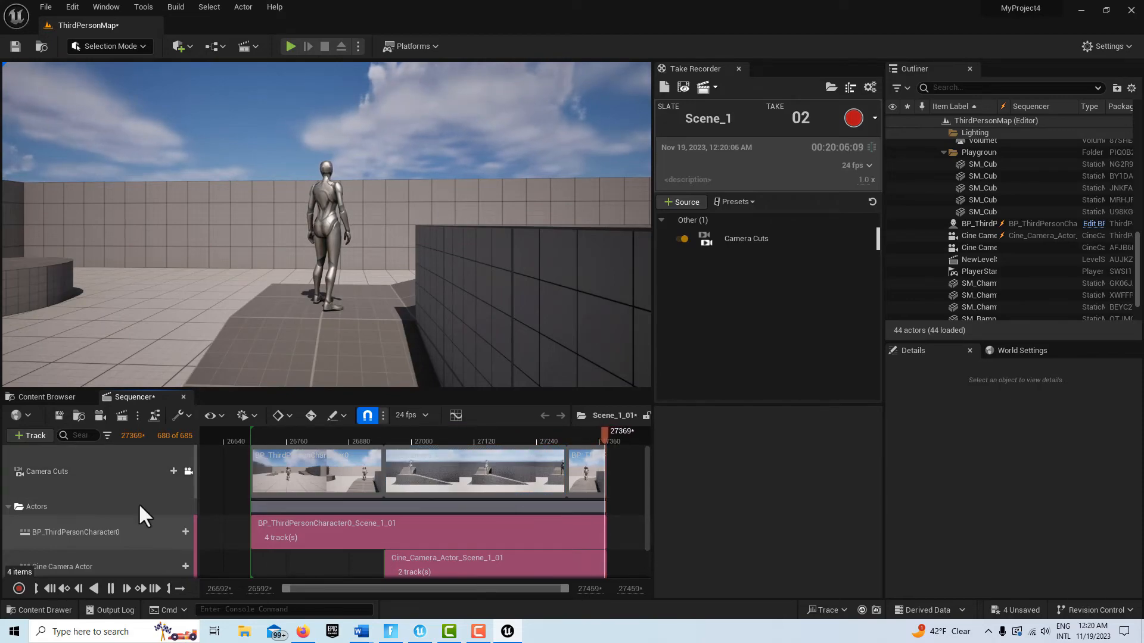
click(110, 589)
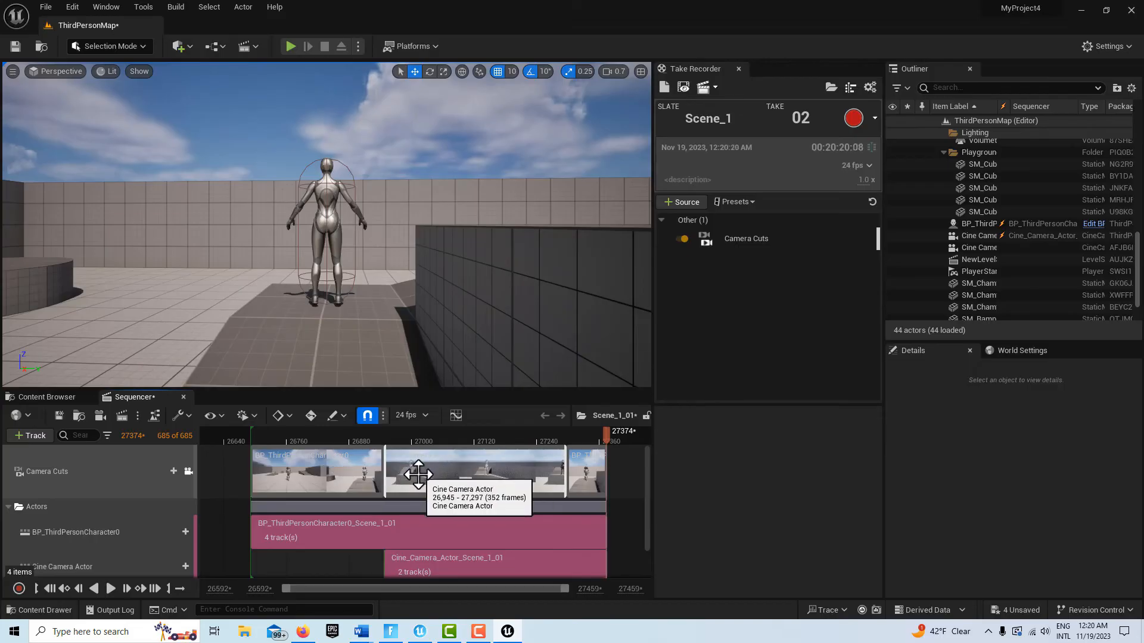
mouse_move(331, 474)
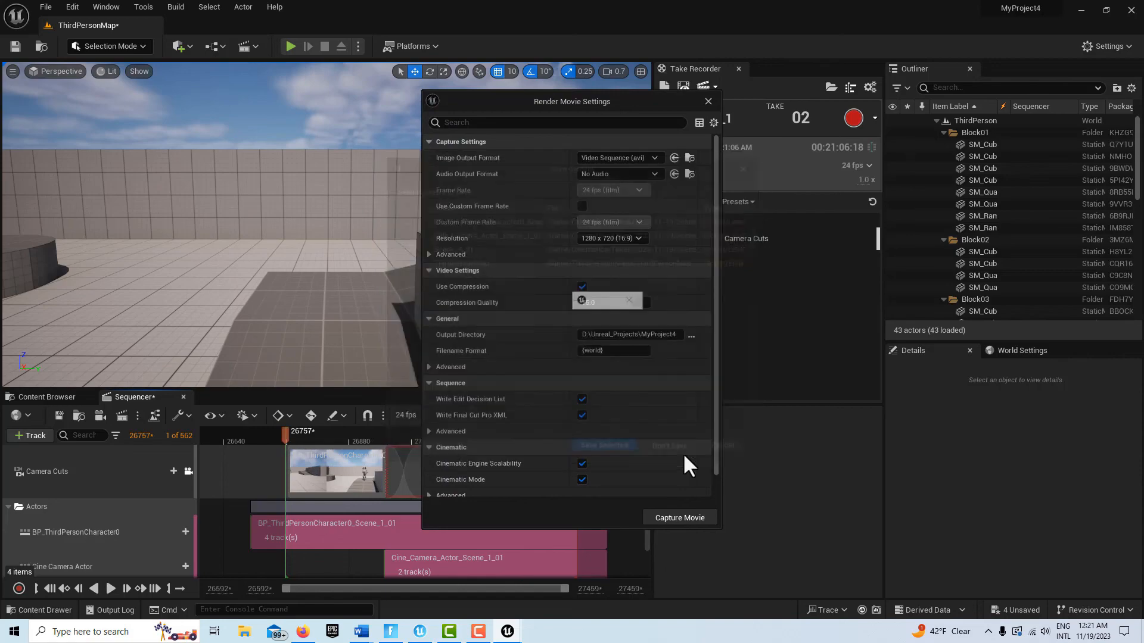
Capture the take as a 1280x720 Video Sequence (avi) movie.
click(678, 517)
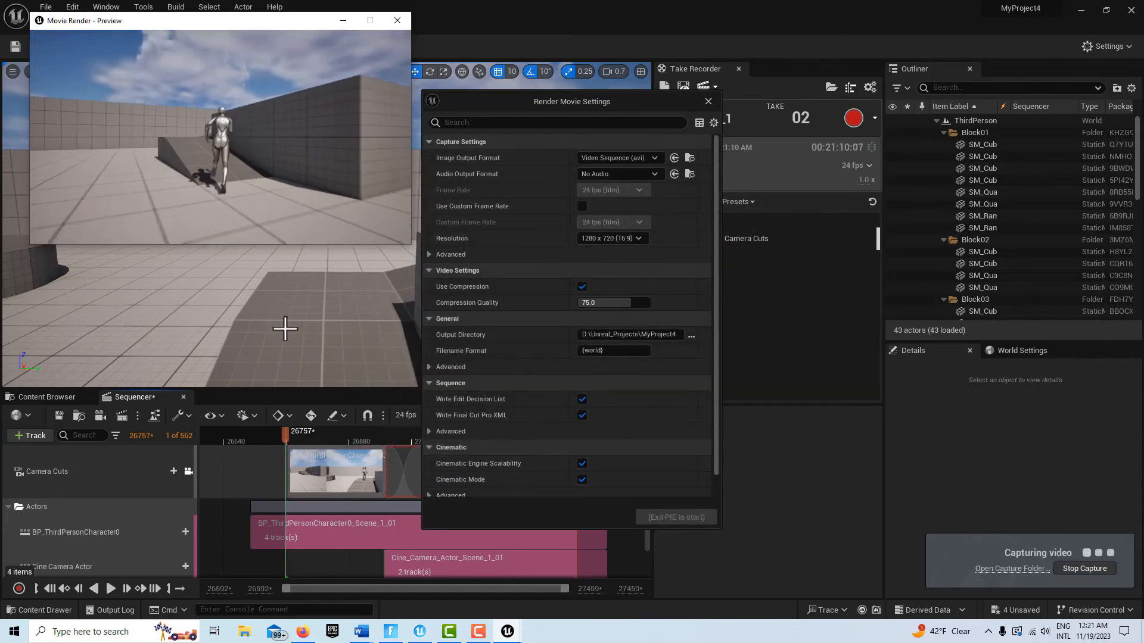